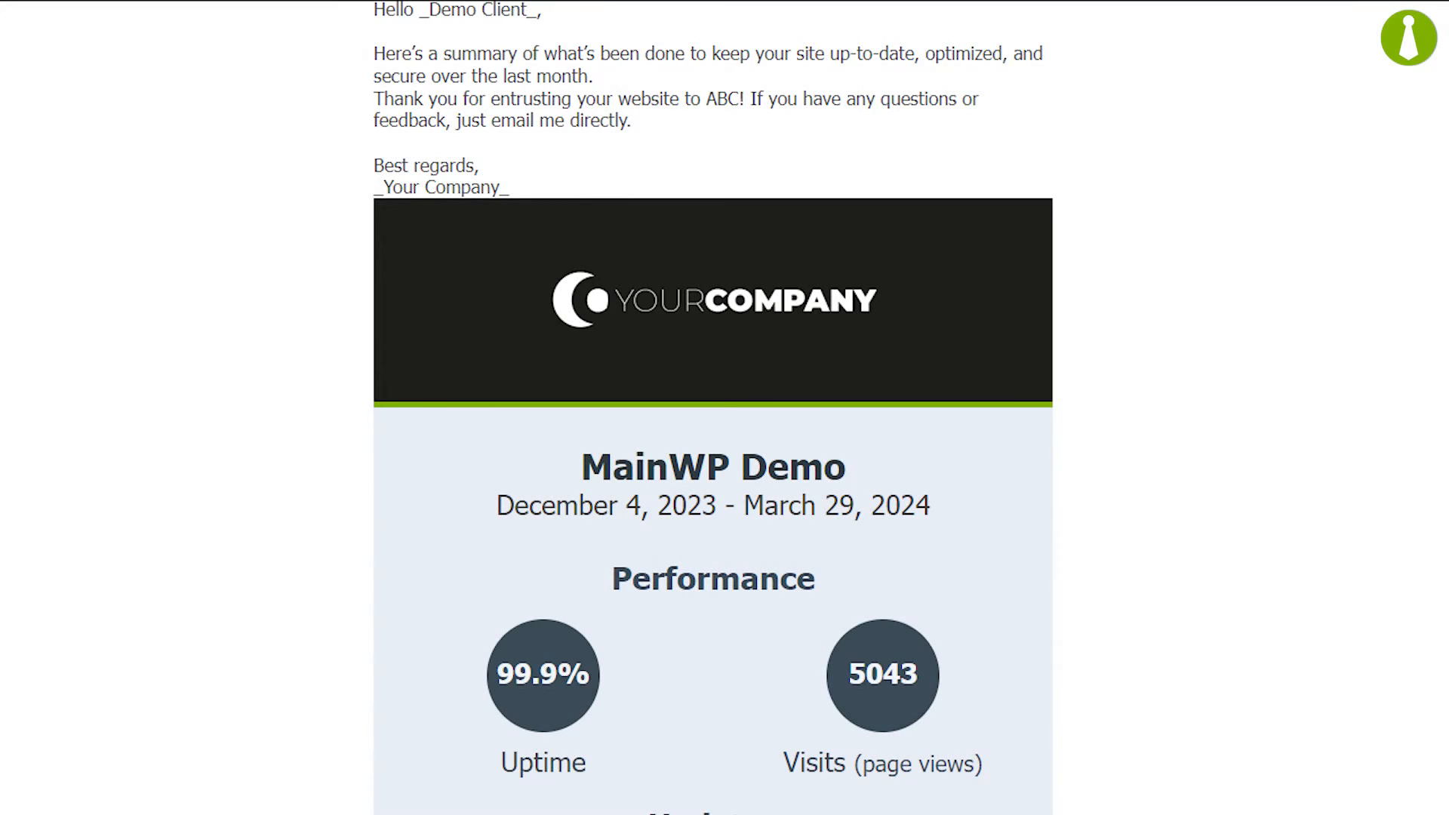
Reach the Custom Dashboard extension's PHP snippet editor from the Extensions overview
{"action": "scroll", "scroll_direction": "down", "scroll_amount": 3}
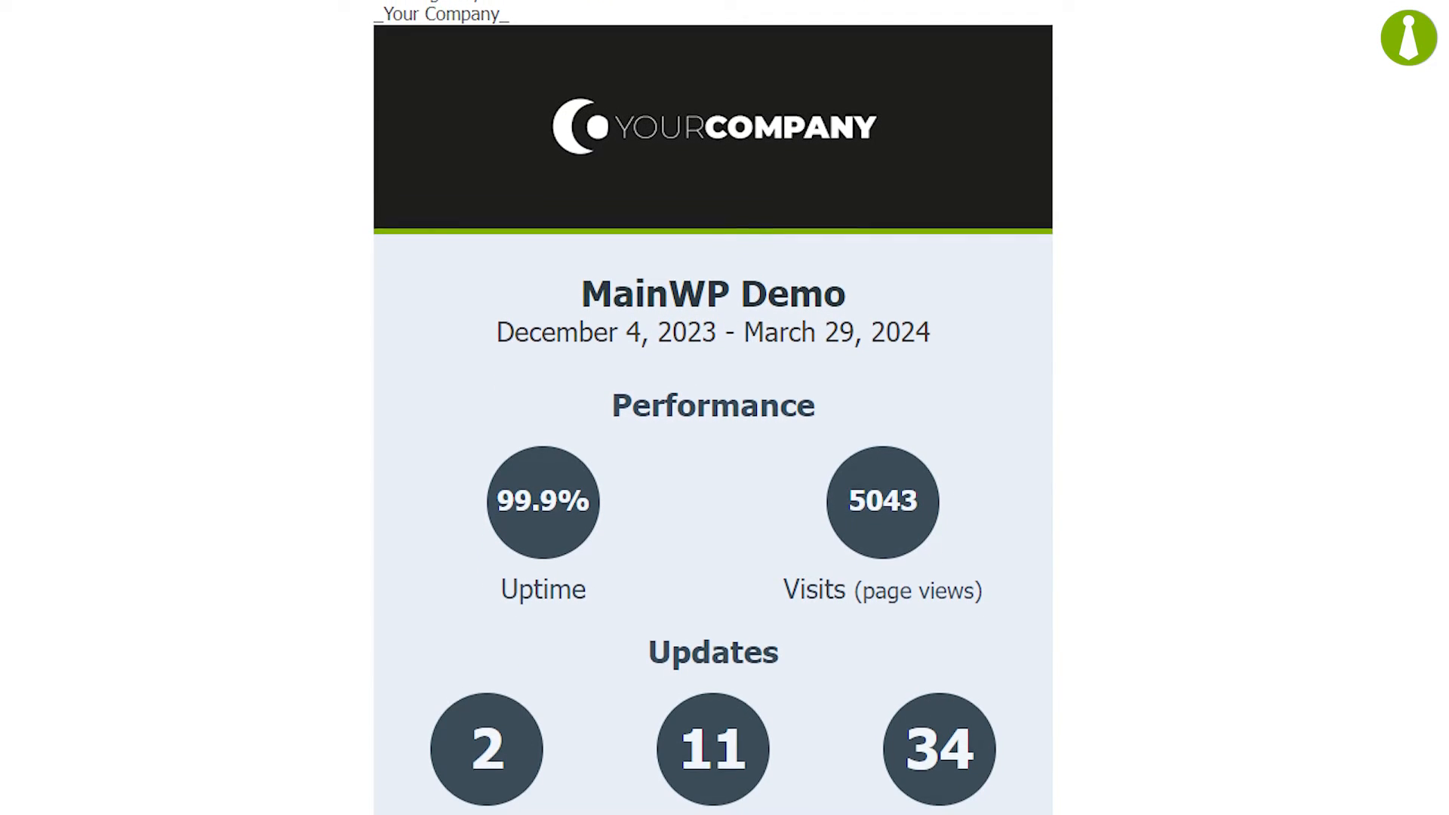
{"action": "scroll", "scroll_direction": "down", "scroll_amount": 3}
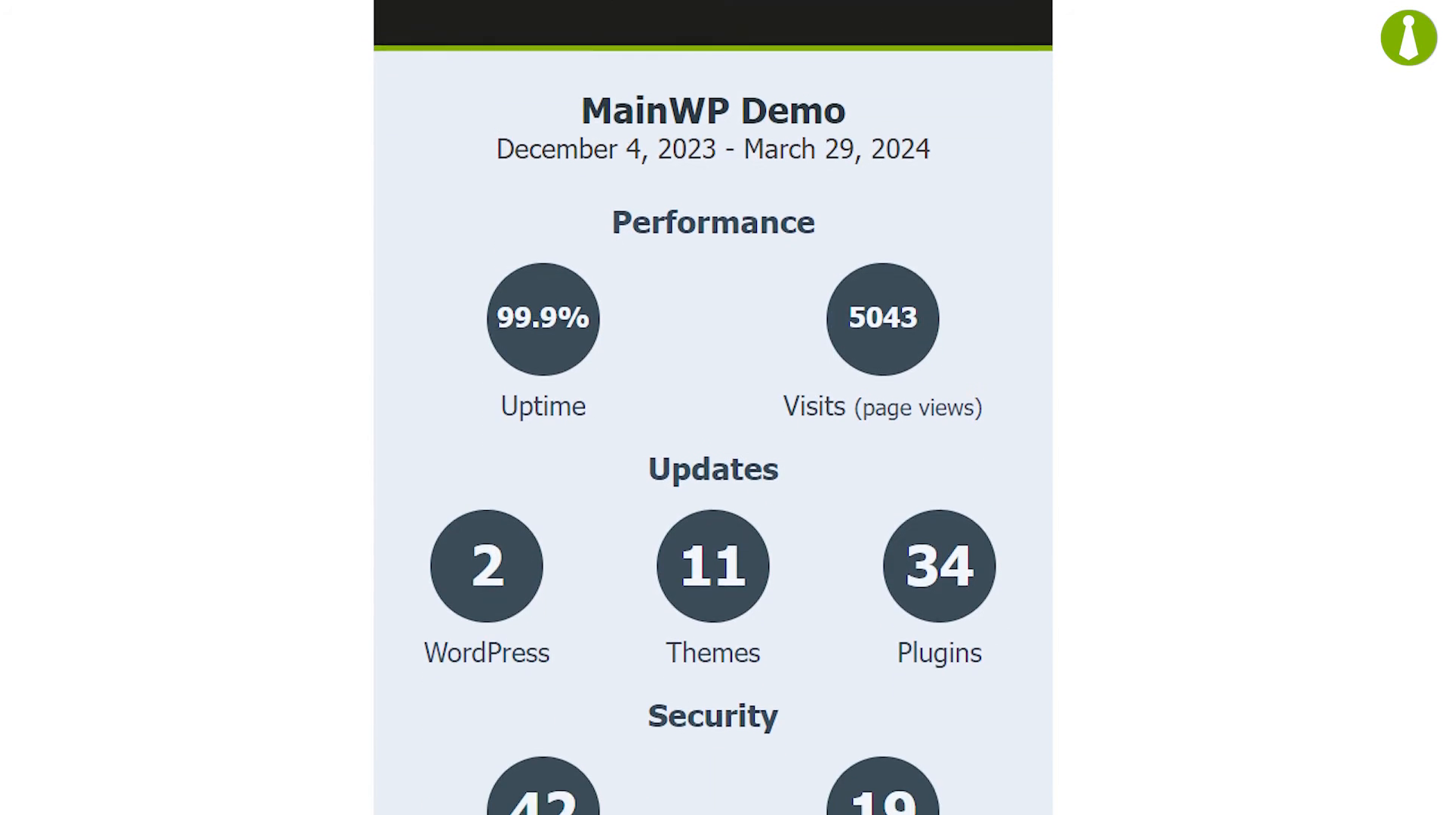
{"action": "scroll", "scroll_direction": "down", "scroll_amount": 3}
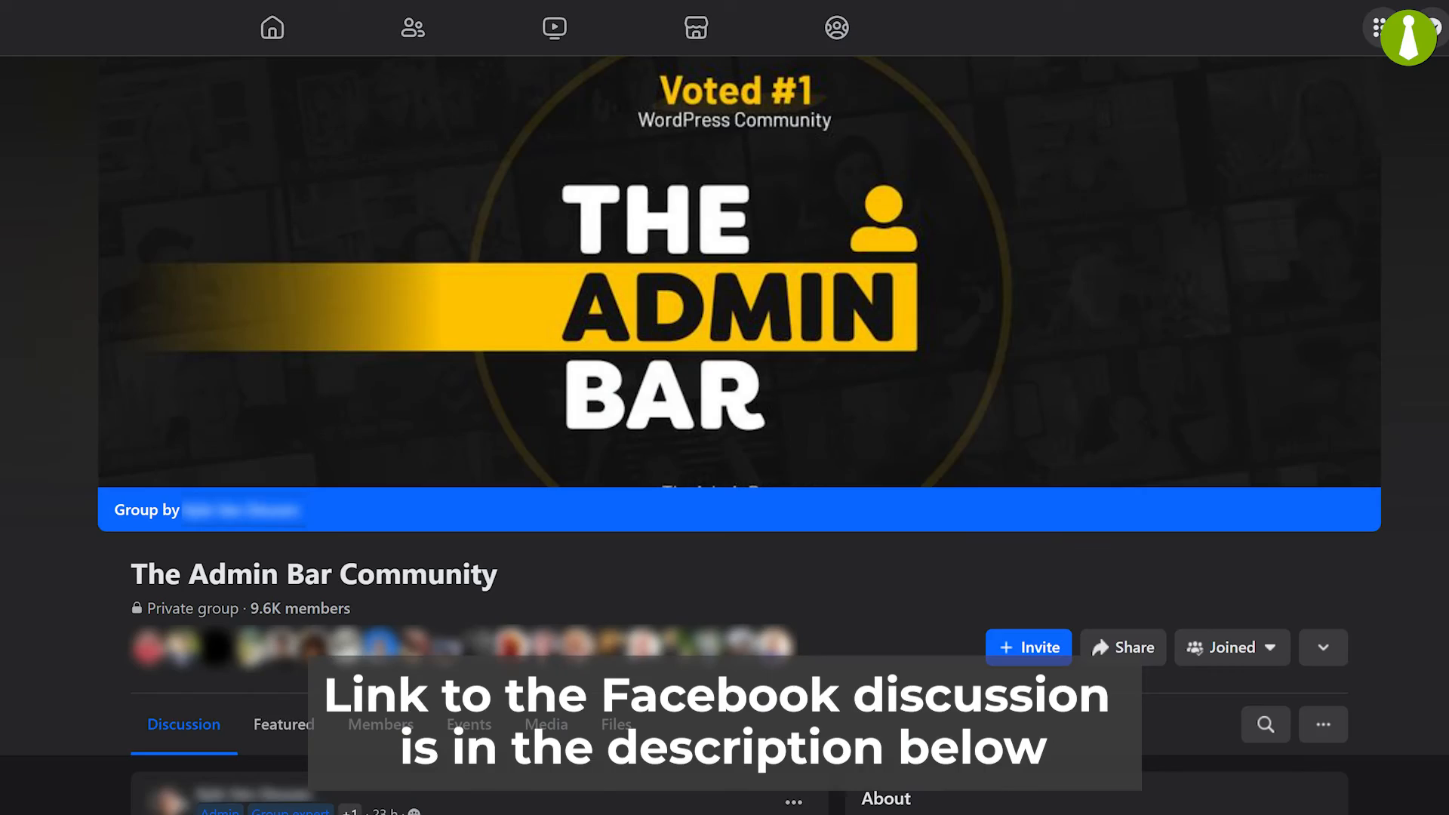
{"action": "scroll", "scroll_direction": "down", "scroll_amount": 3}
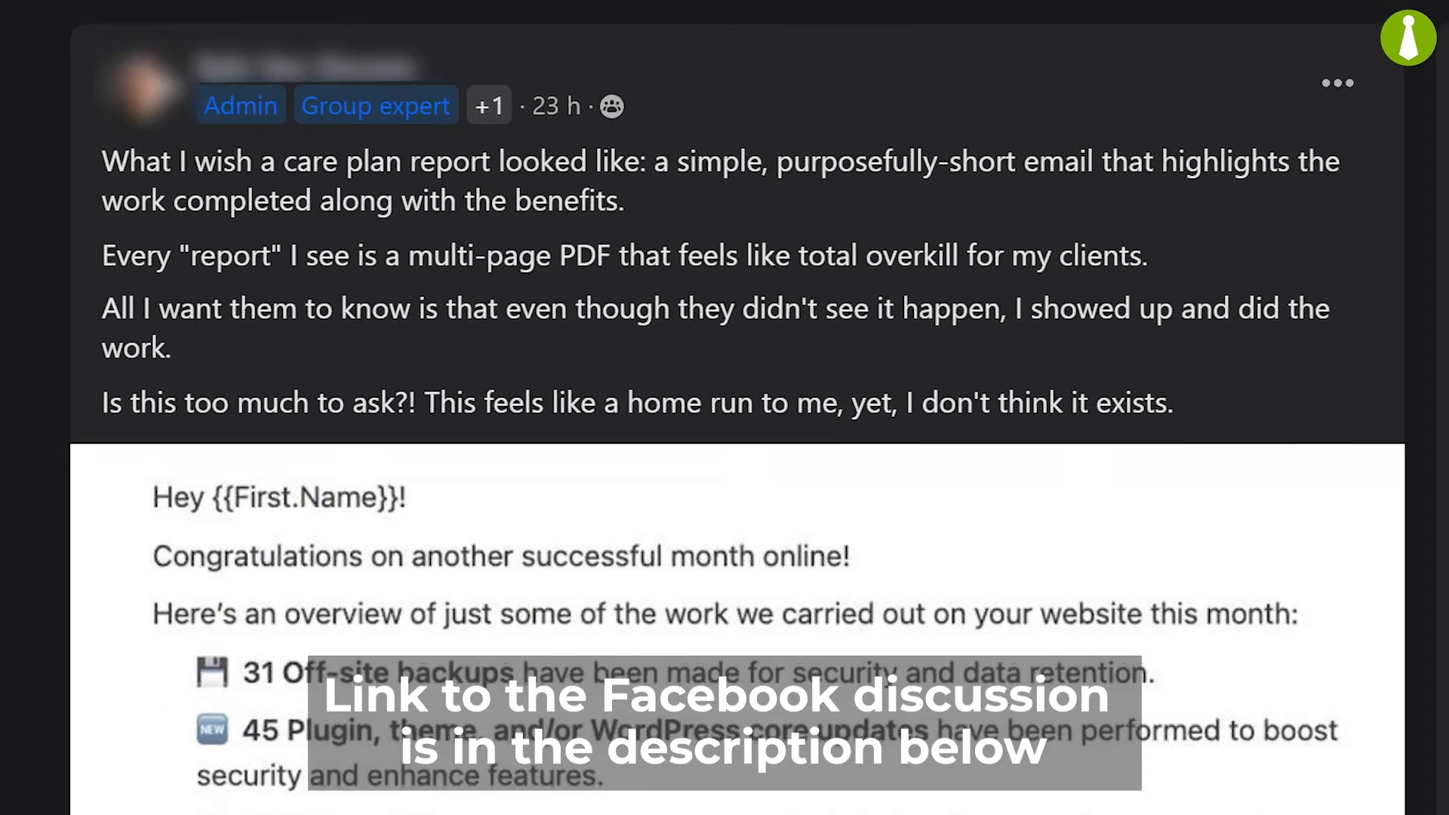
{"action": "scroll", "scroll_direction": "down", "scroll_amount": 3}
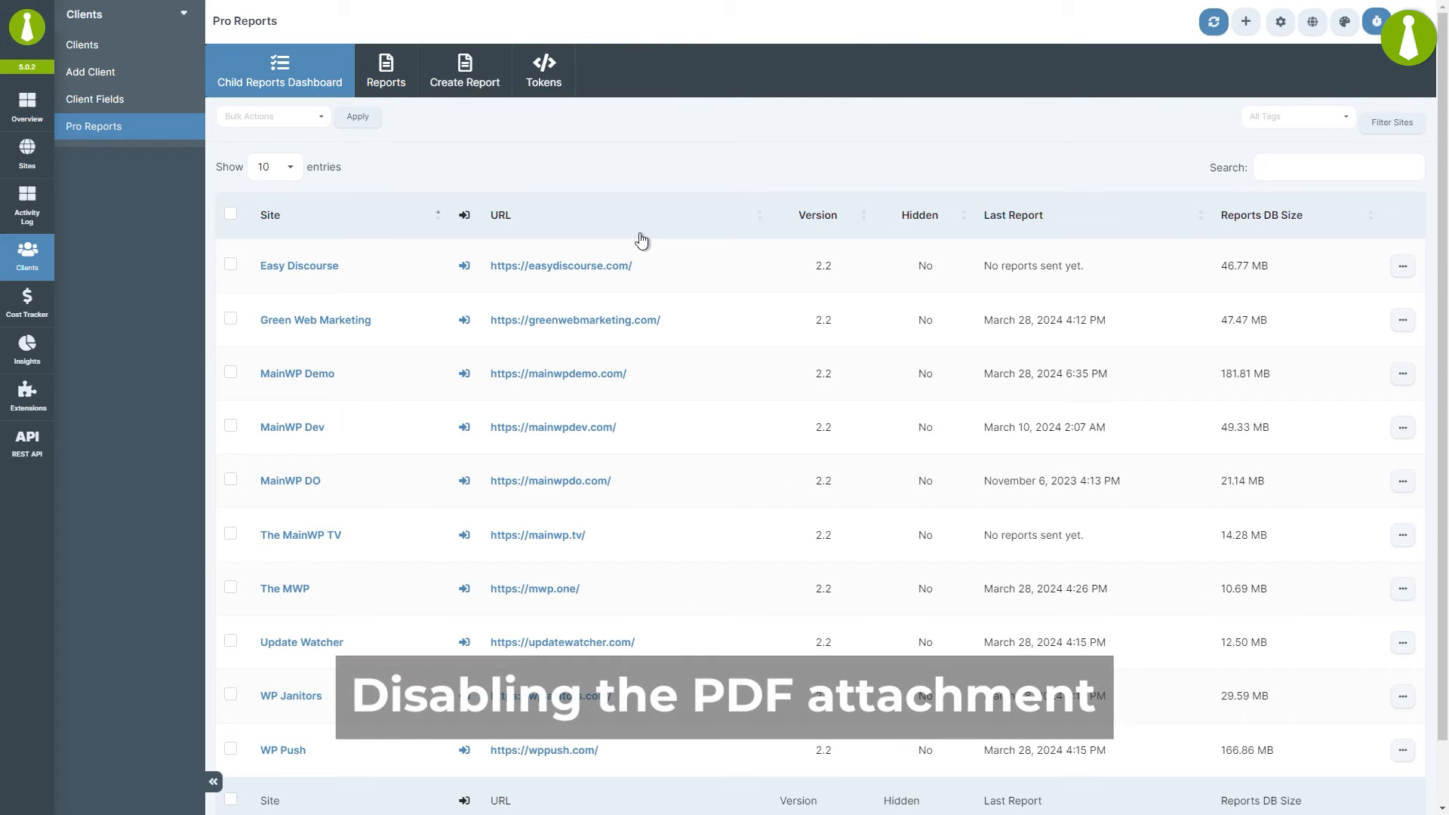
{"action": "mouse_move", "coordinate": [27, 396]}
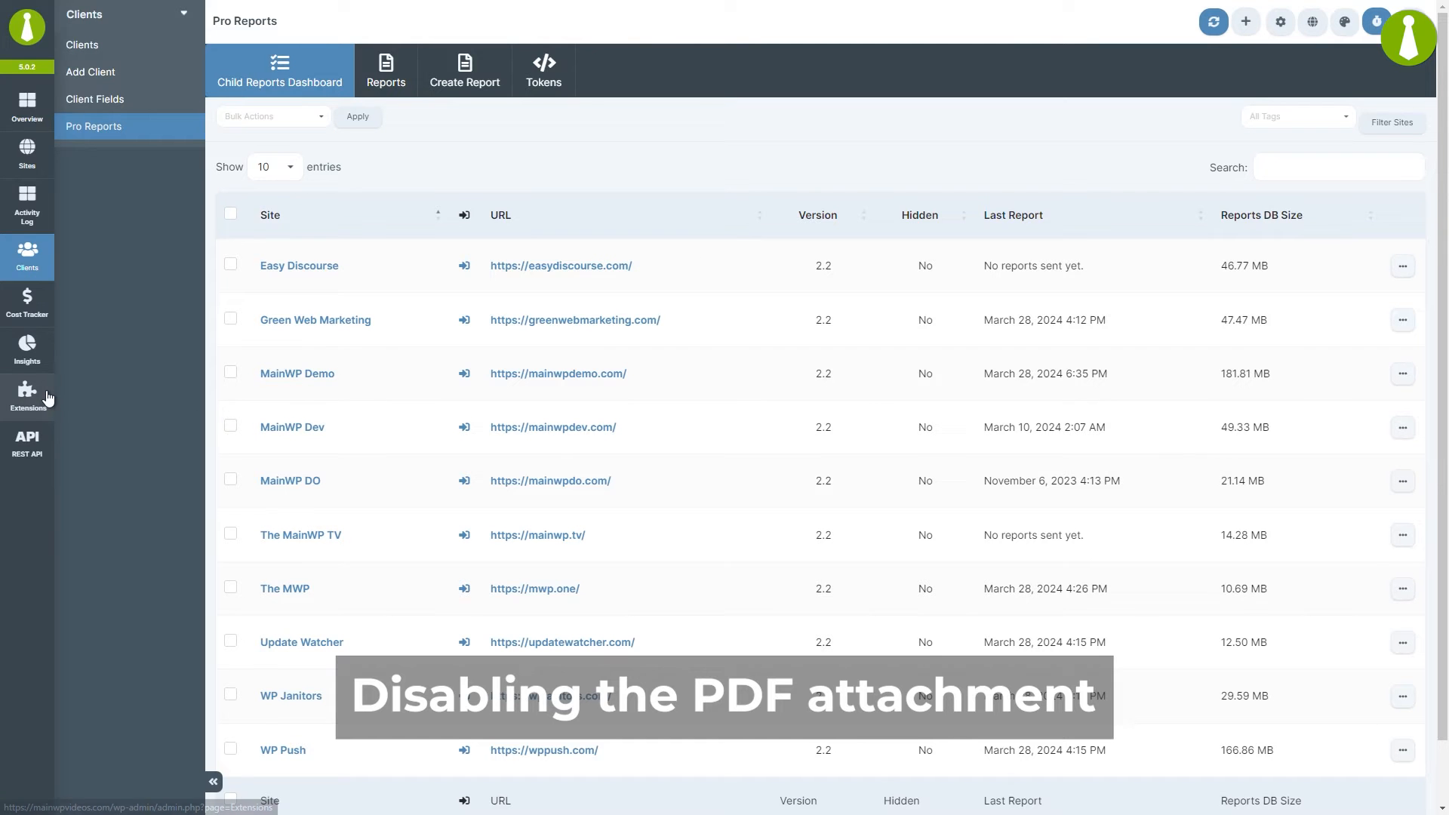
{"action": "left_click", "coordinate": [28, 394]}
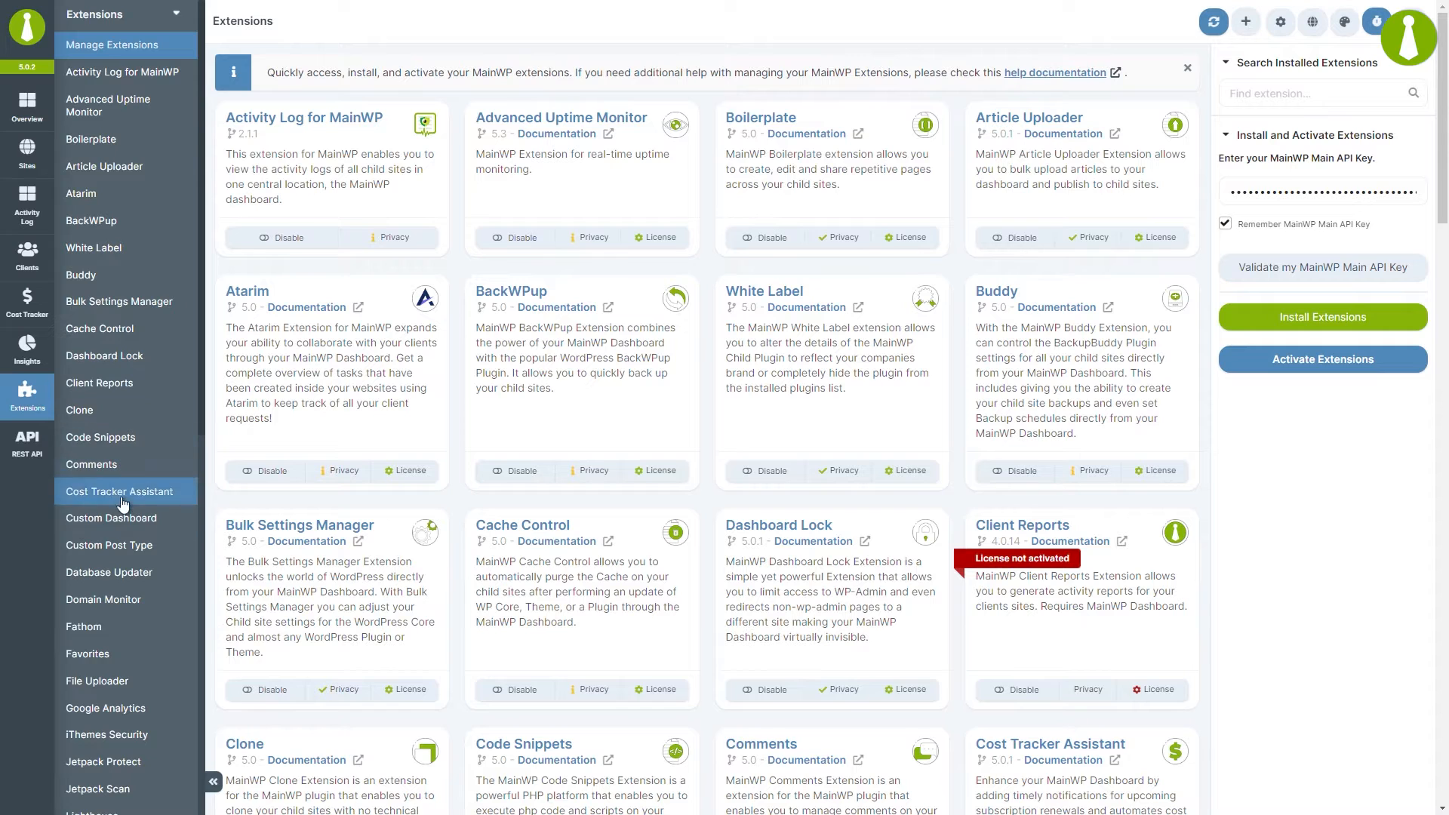
{"action": "left_click", "coordinate": [110, 527]}
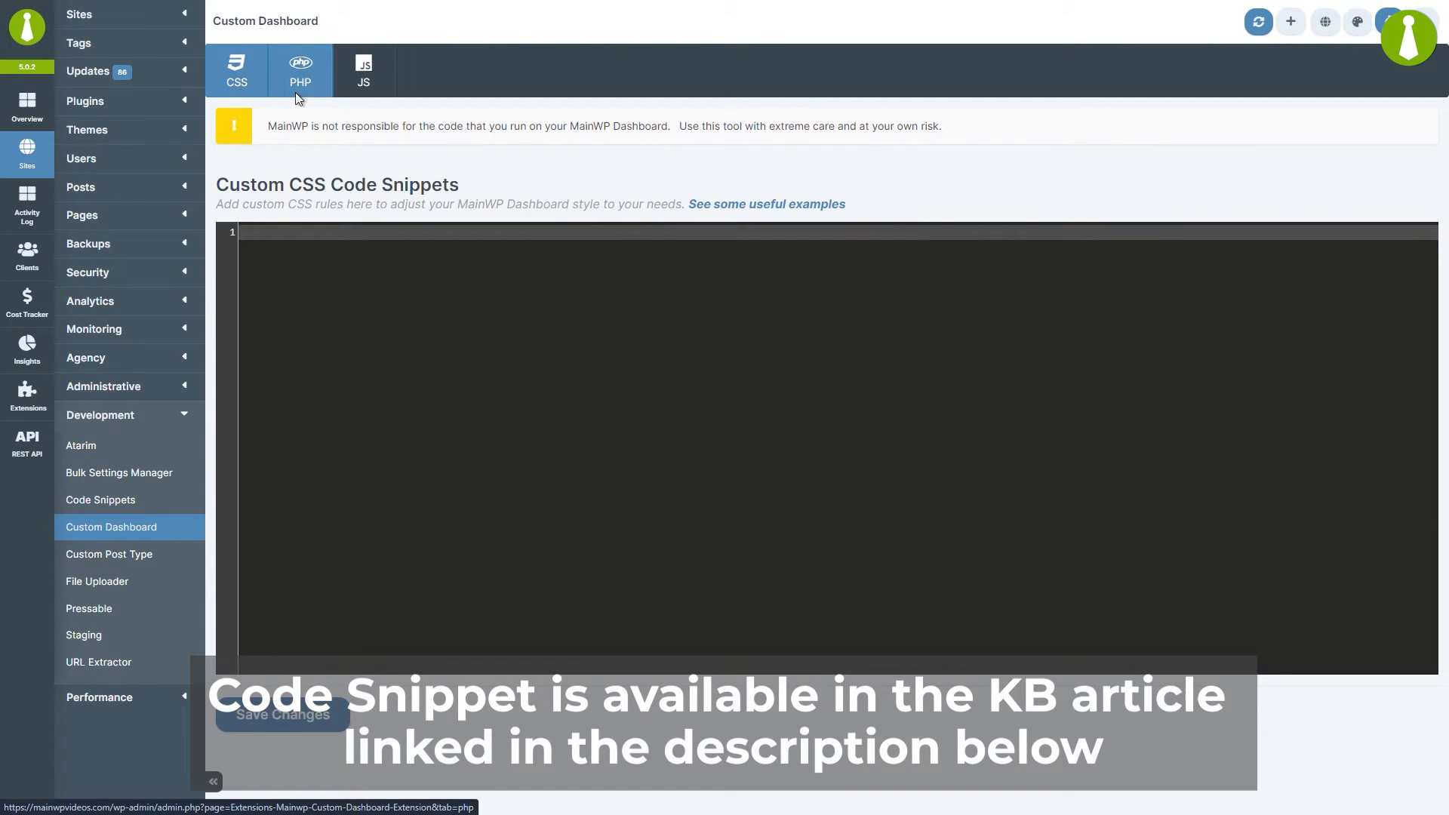
{"action": "left_click", "coordinate": [299, 70]}
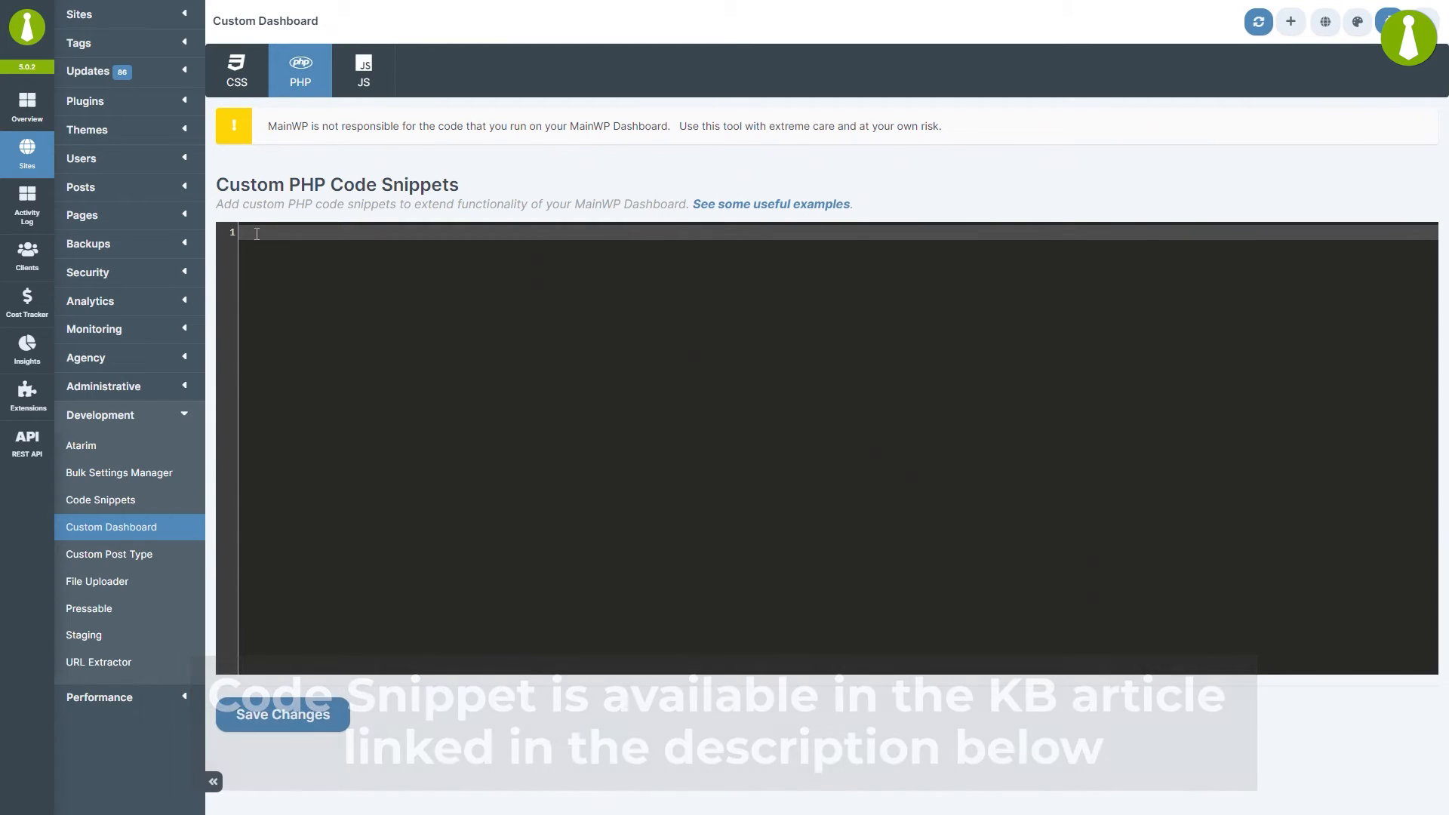
Paste the snippet that empties Pro Reports email attachments and save changes
{"action": "right_click", "coordinate": [258, 233]}
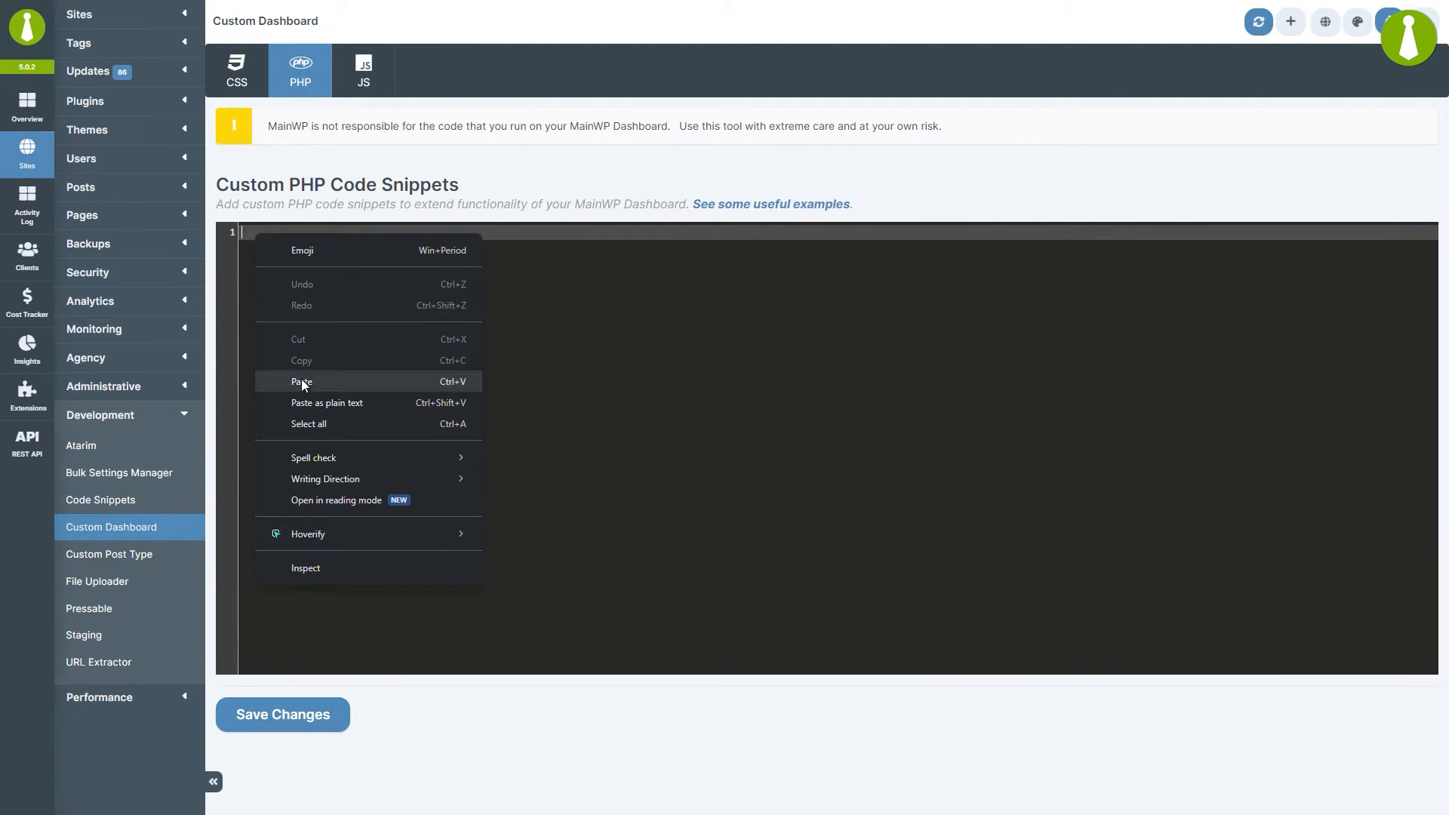
{"action": "left_click", "coordinate": [302, 380]}
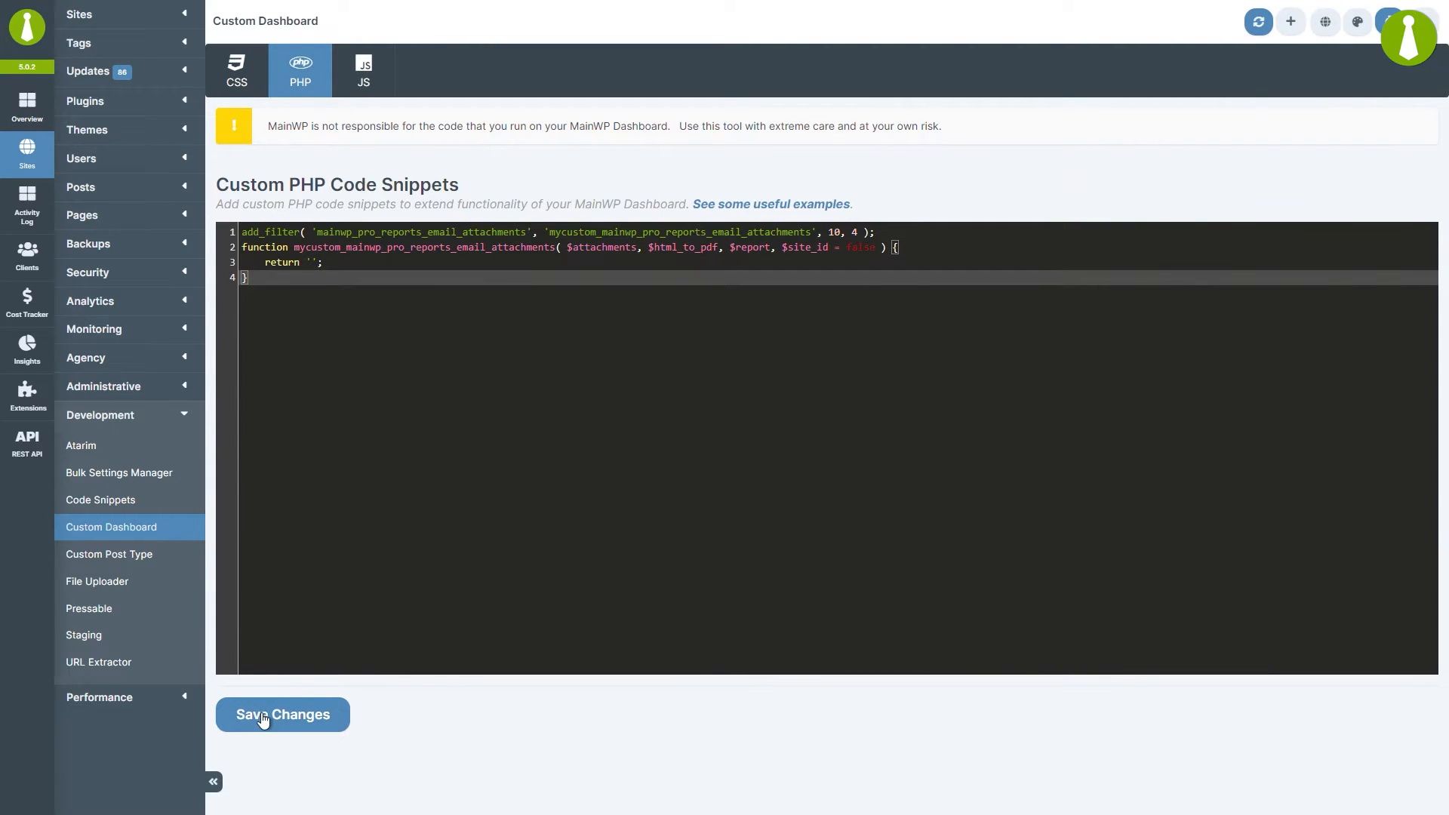
{"action": "left_click", "coordinate": [282, 714]}
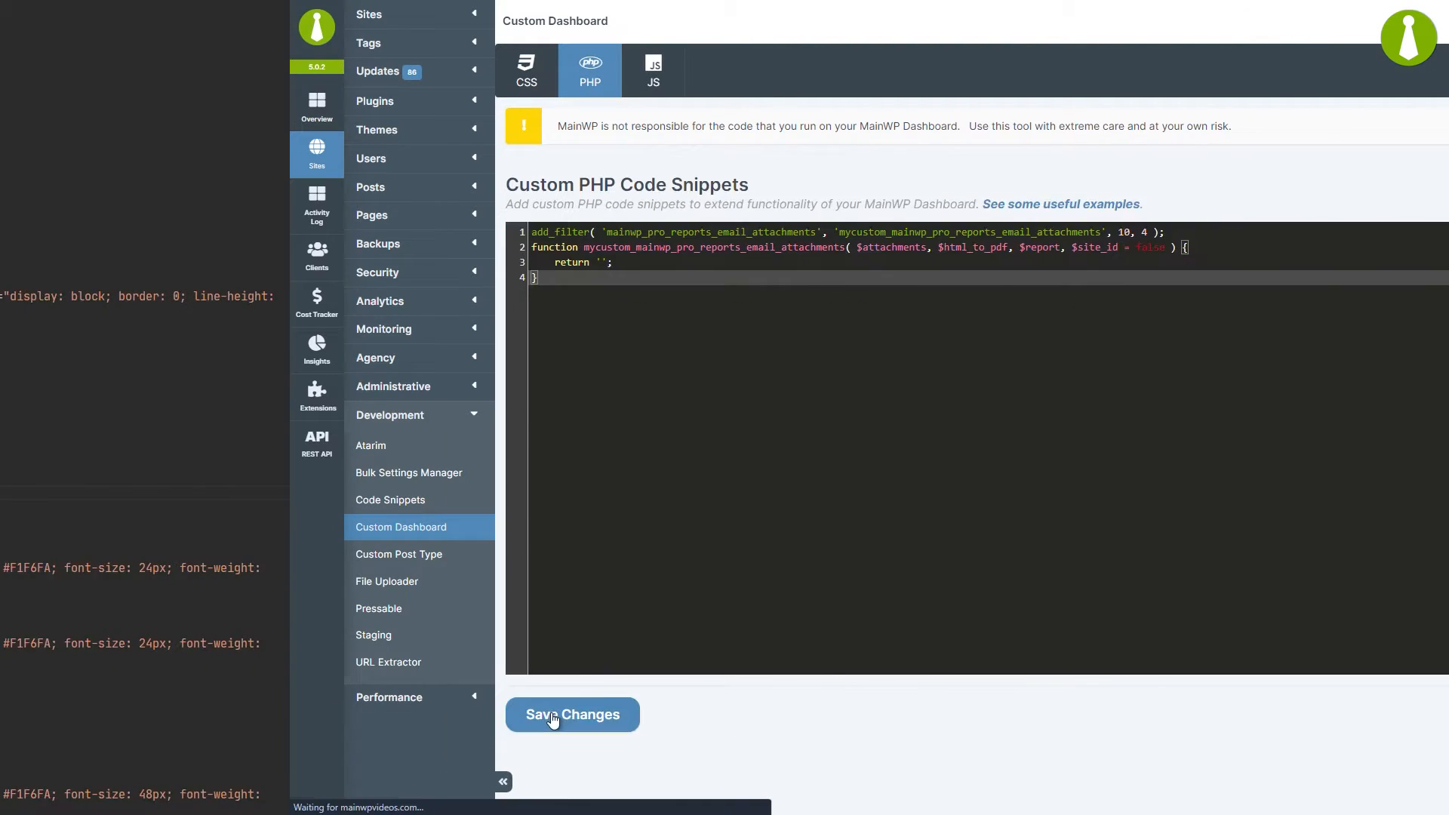
{"action": "left_click", "coordinate": [570, 715]}
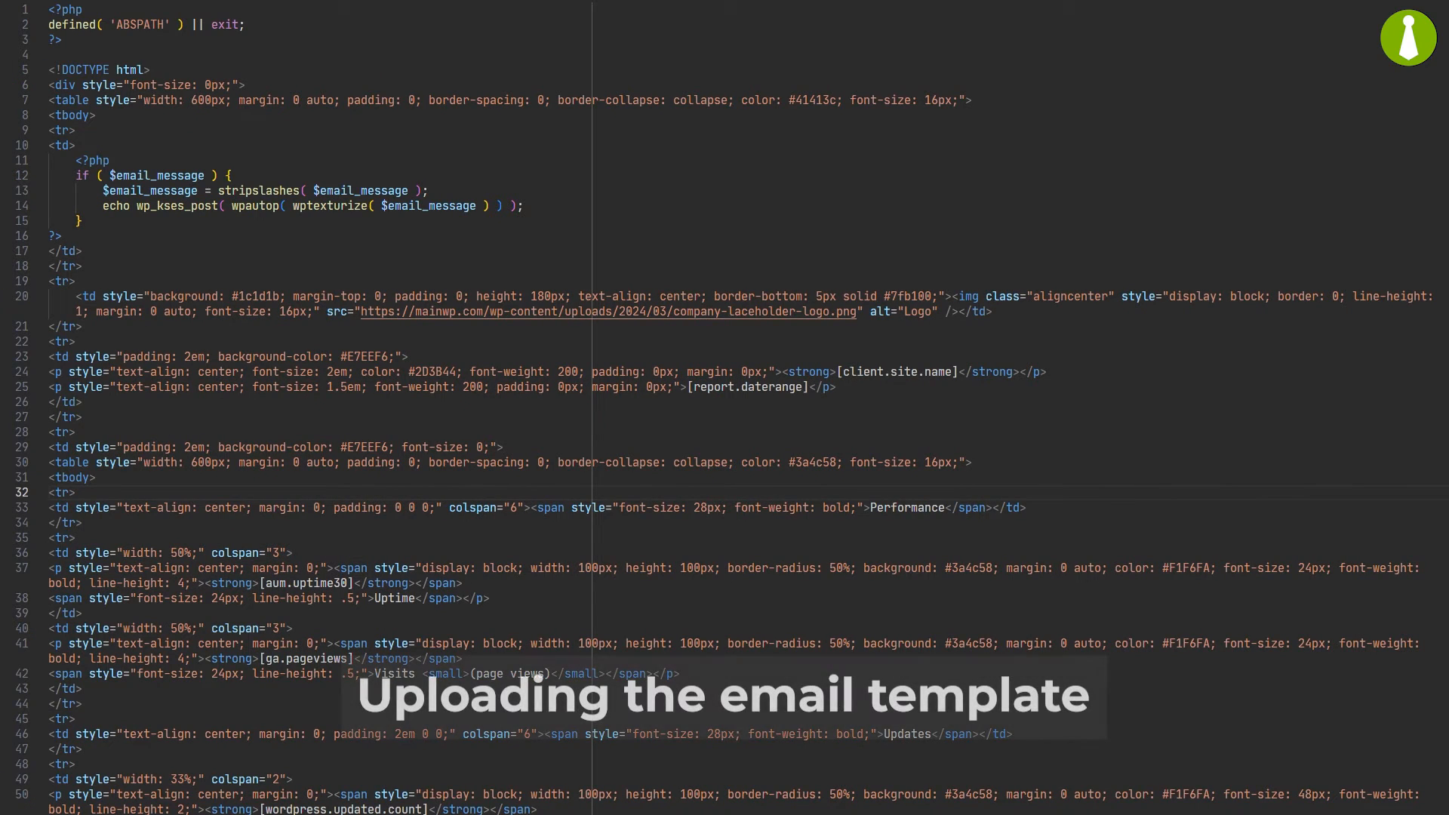
{"action": "scroll", "scroll_direction": "down", "scroll_amount": 3}
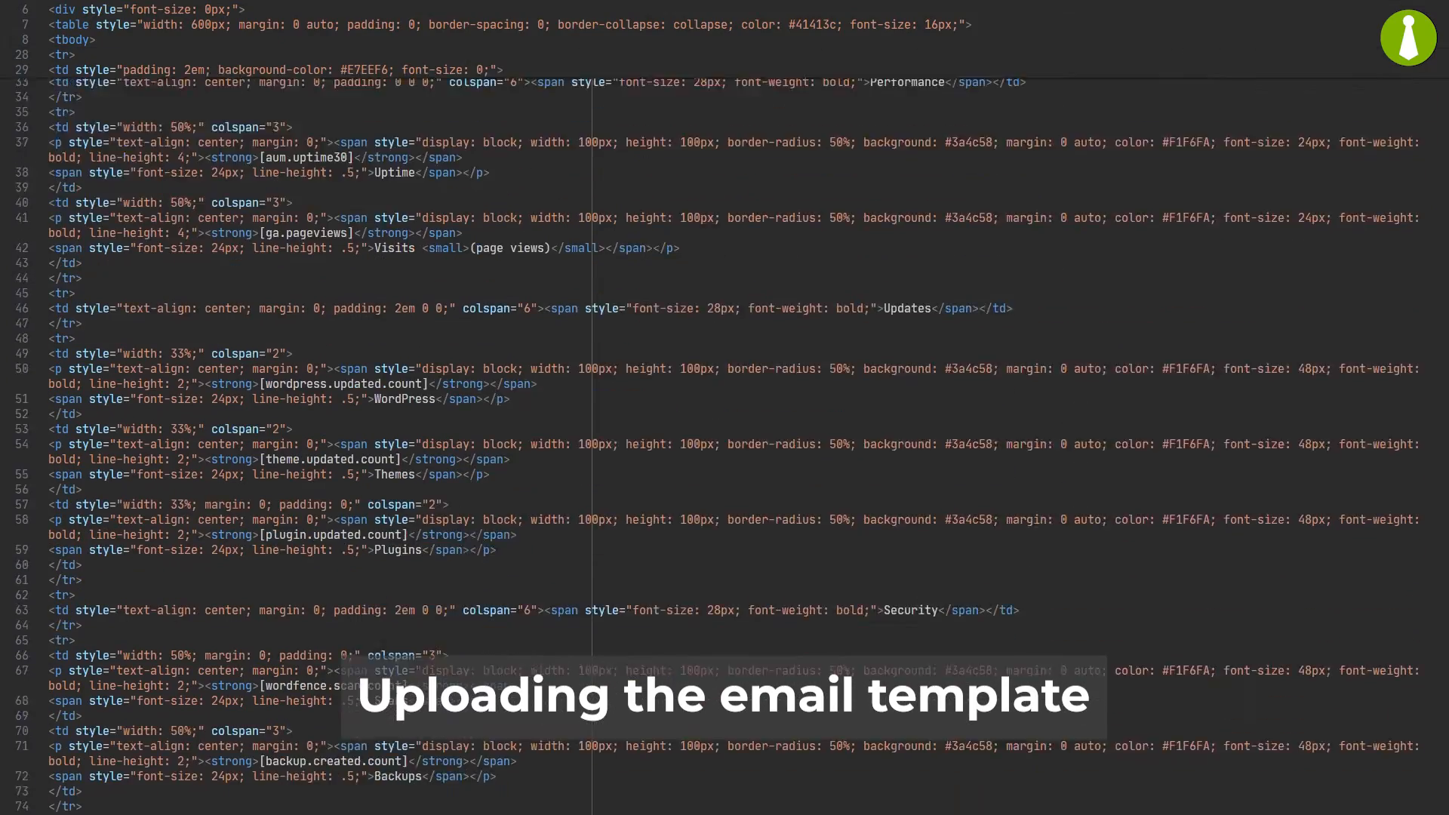
{"action": "scroll", "scroll_direction": "down", "scroll_amount": 3}
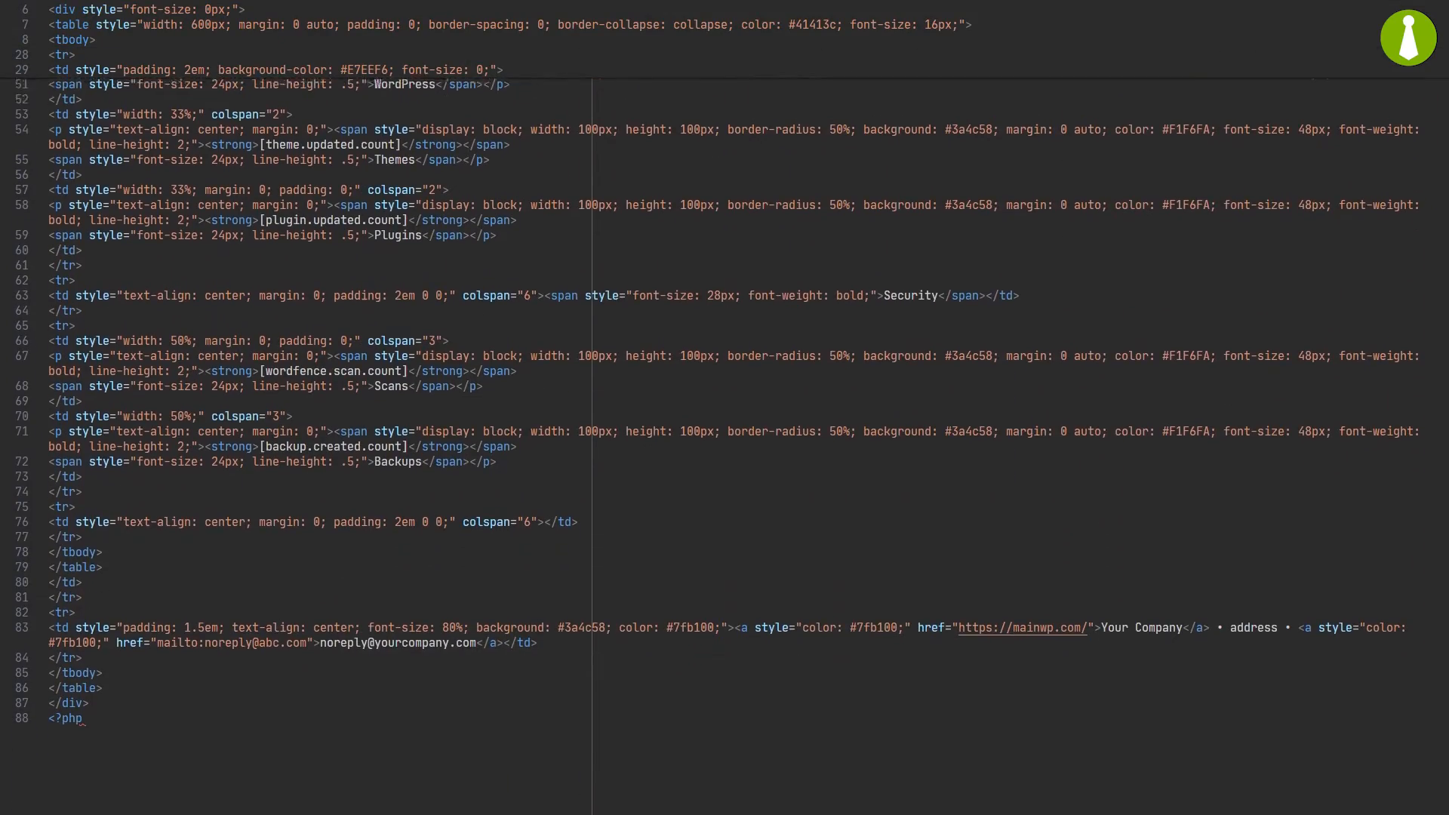
{"action": "scroll", "scroll_direction": "up", "scroll_amount": 3}
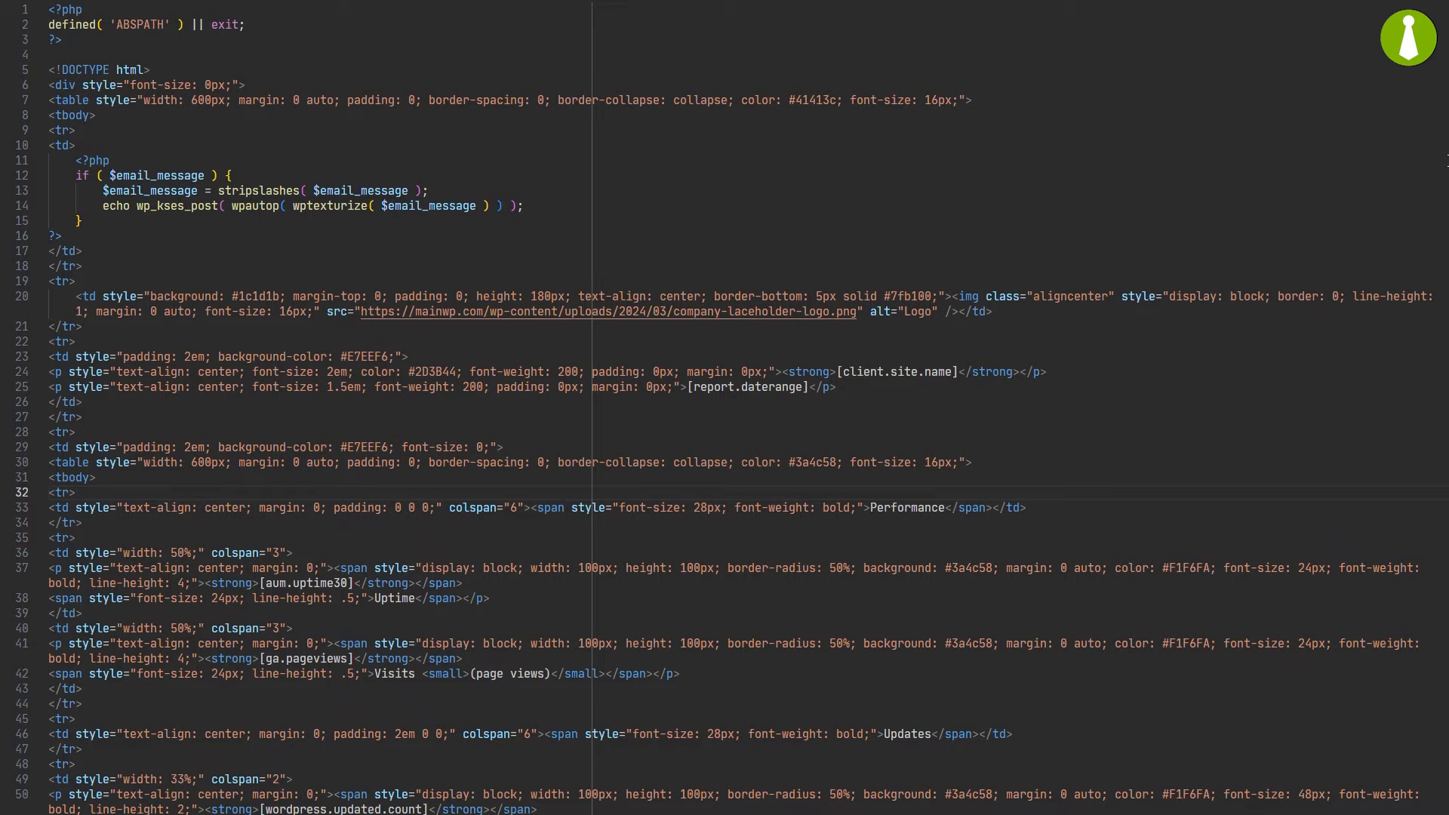
{"action": "mouse_move", "coordinate": [370, 291]}
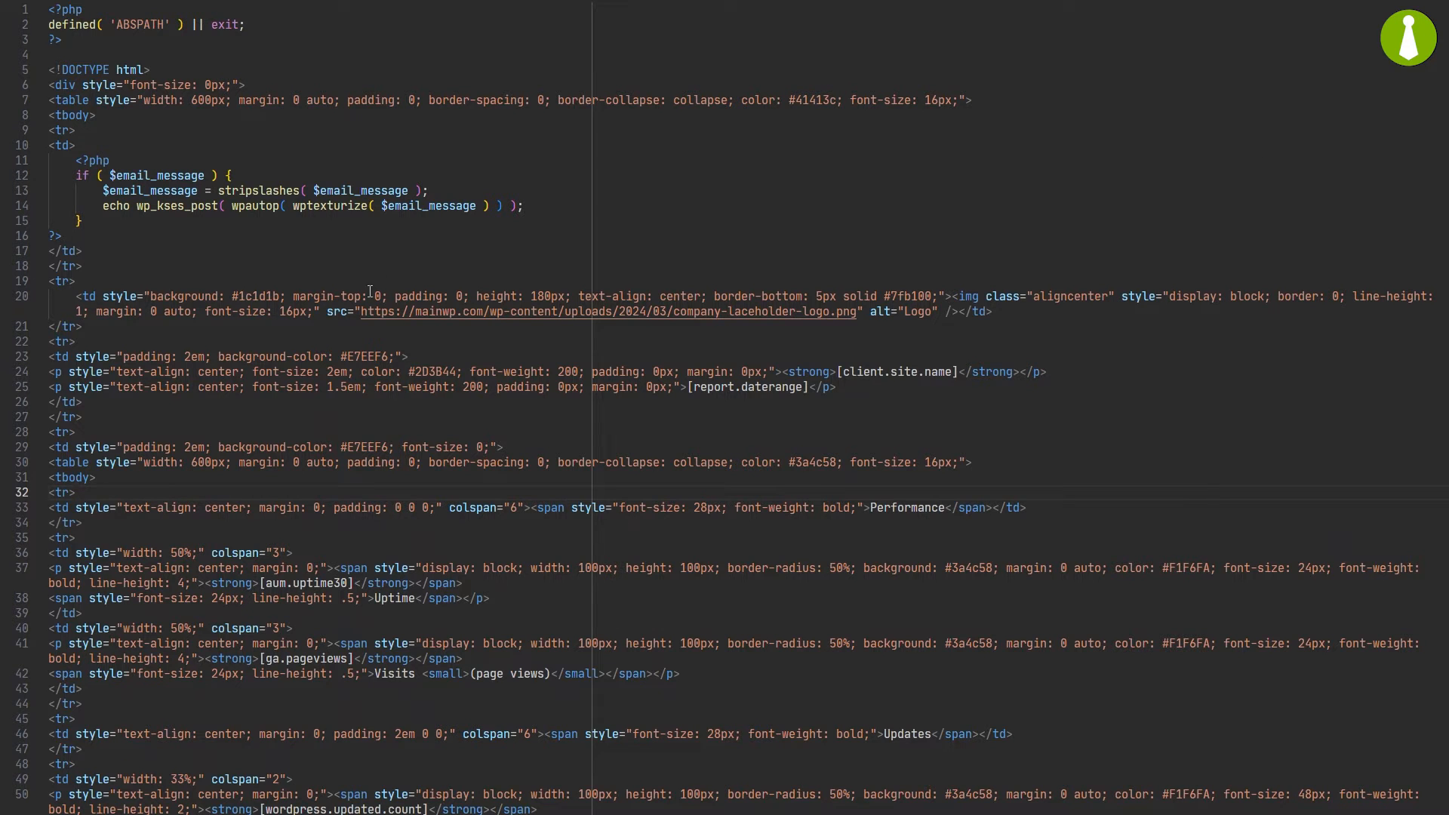
{"action": "double_click", "coordinate": [608, 311]}
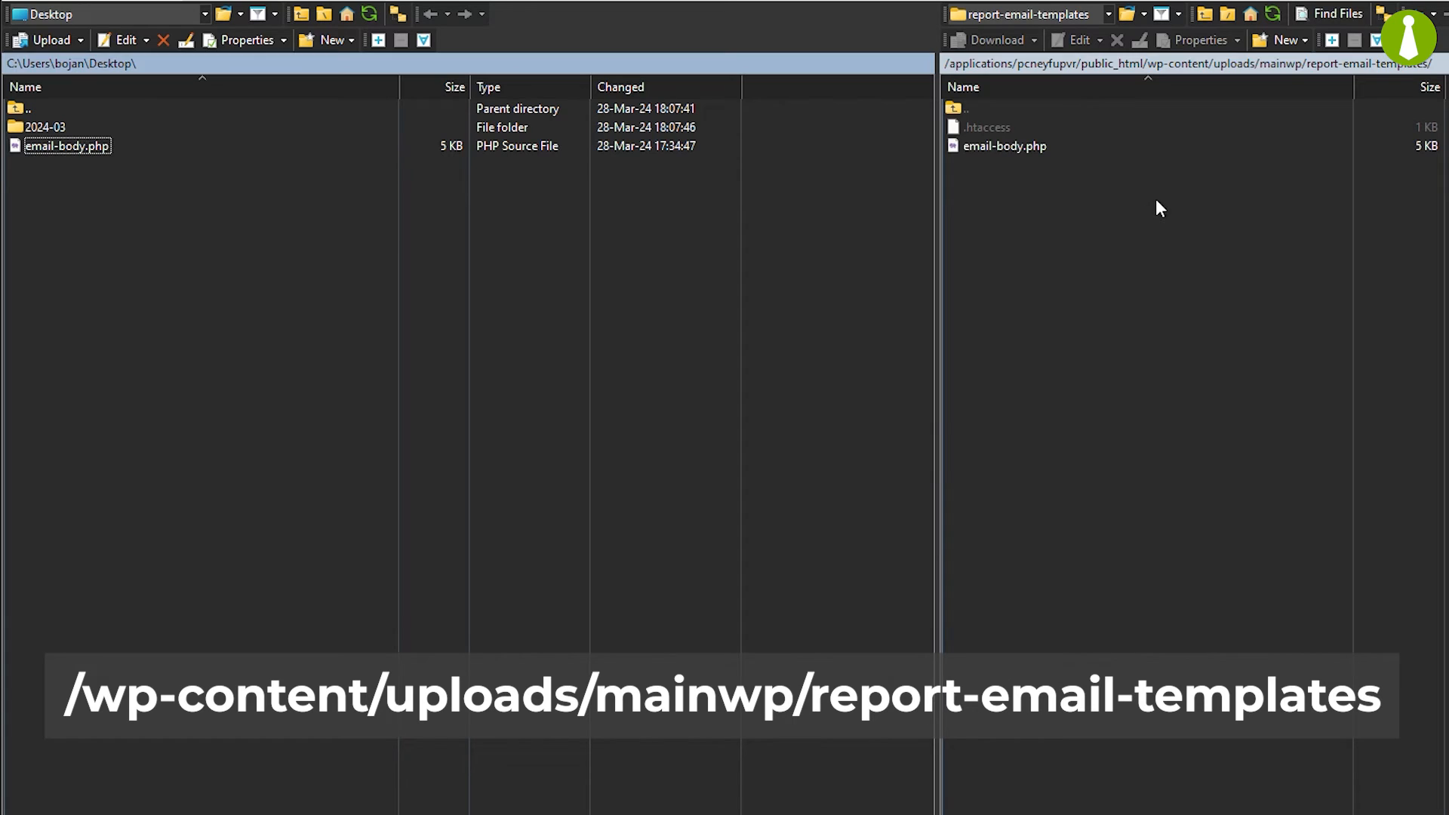
Return from WinSCP to the Pro Reports list after uploading email-body.php
{"action": "left_click", "coordinate": [988, 127]}
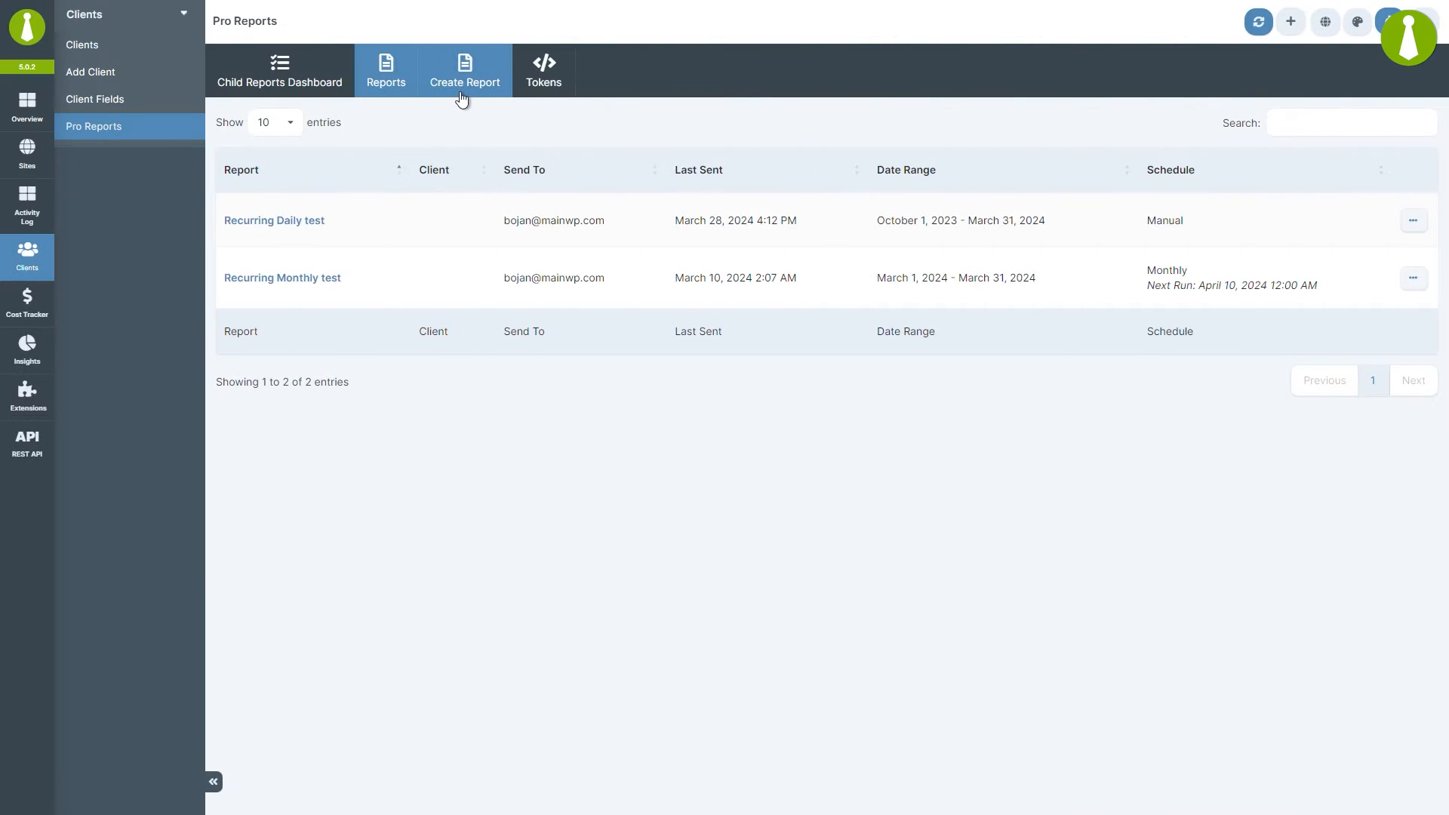
Start a new one-time report with its start date set to December 4, 2023
{"action": "left_click", "coordinate": [465, 71]}
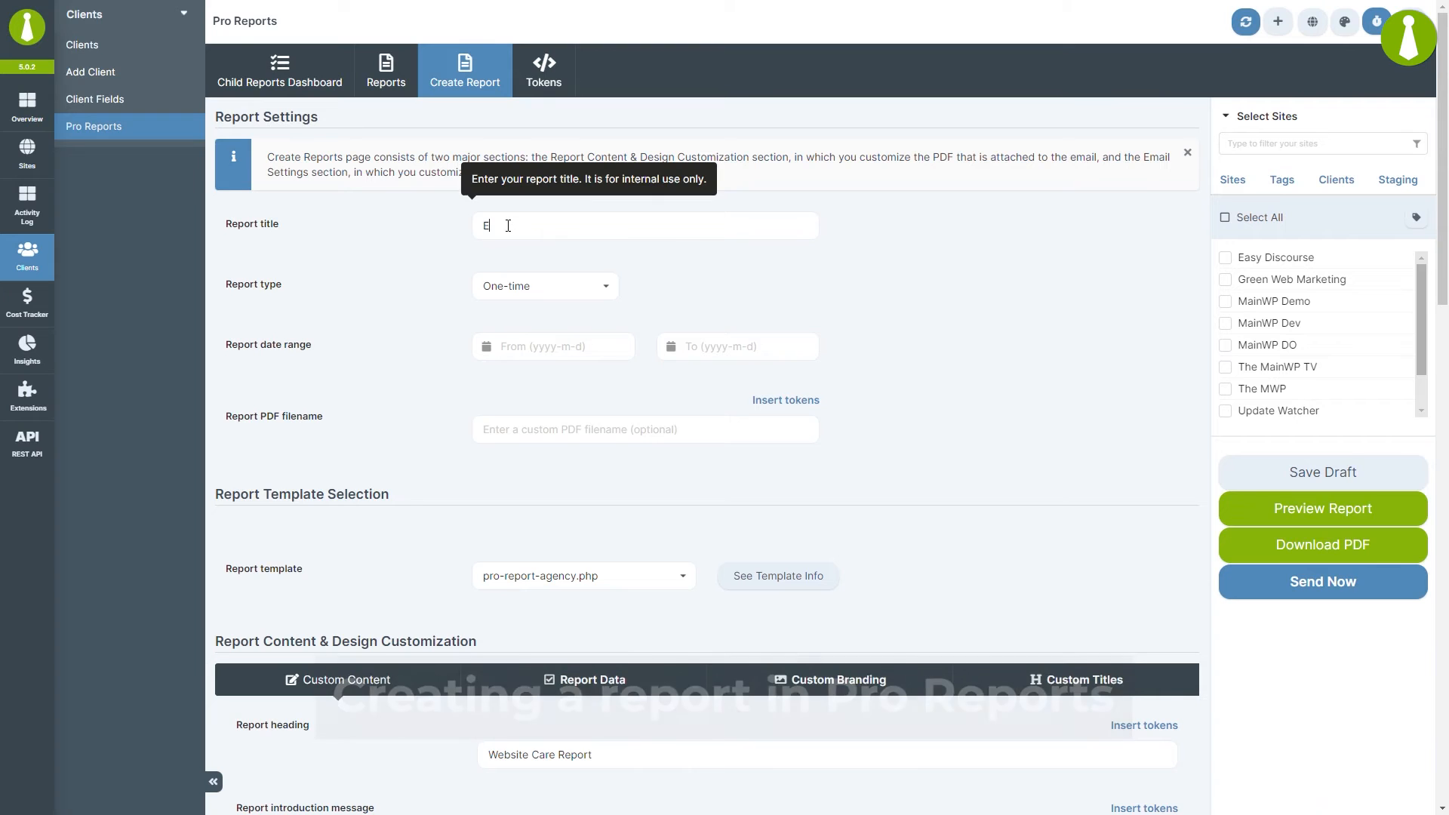
{"action": "mouse_move", "coordinate": [545, 286]}
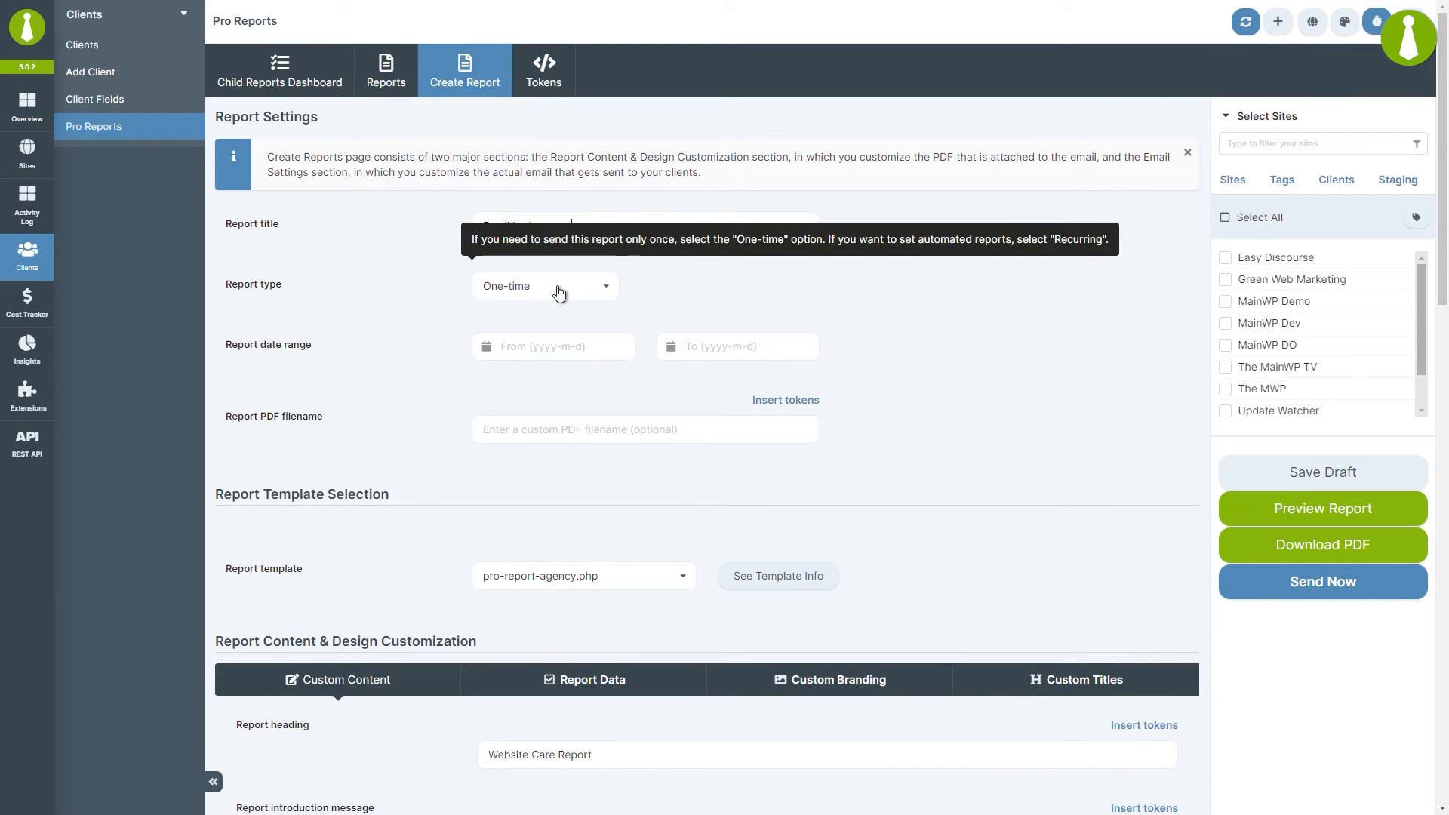
{"action": "left_click", "coordinate": [553, 347]}
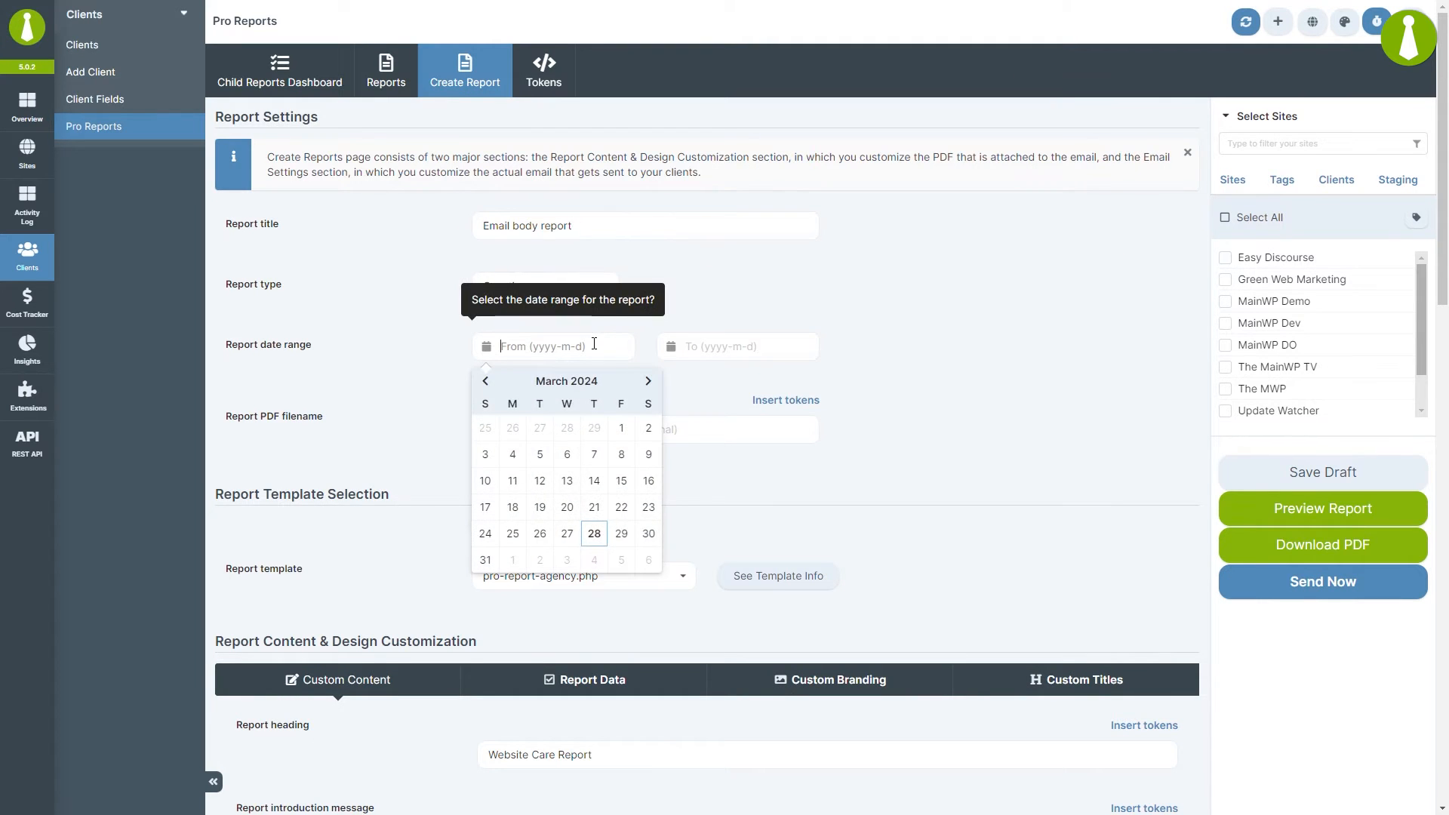
{"action": "left_click", "coordinate": [485, 381]}
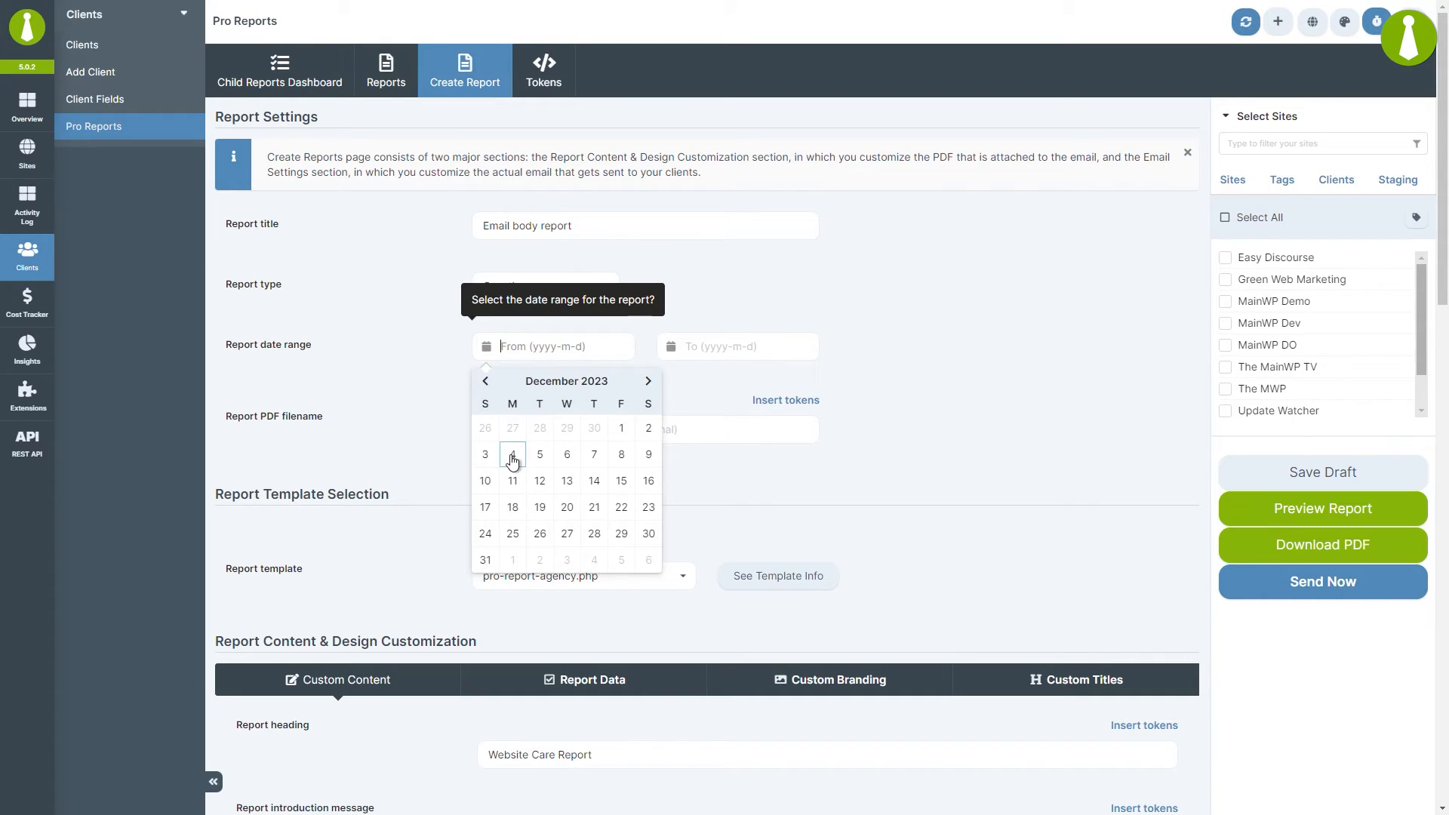
{"action": "left_click", "coordinate": [512, 455]}
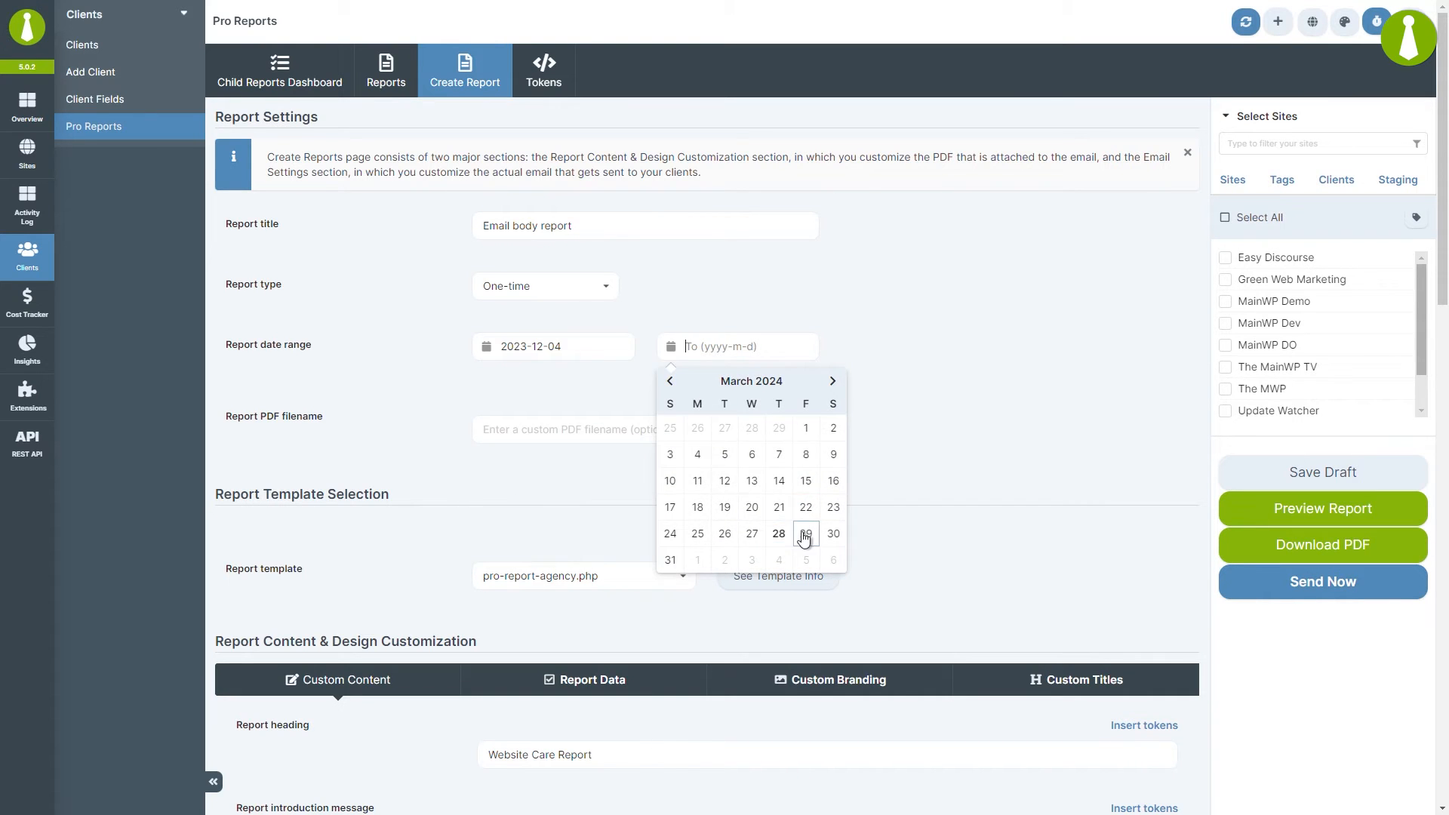
{"action": "scroll", "scroll_direction": "down", "scroll_amount": 3}
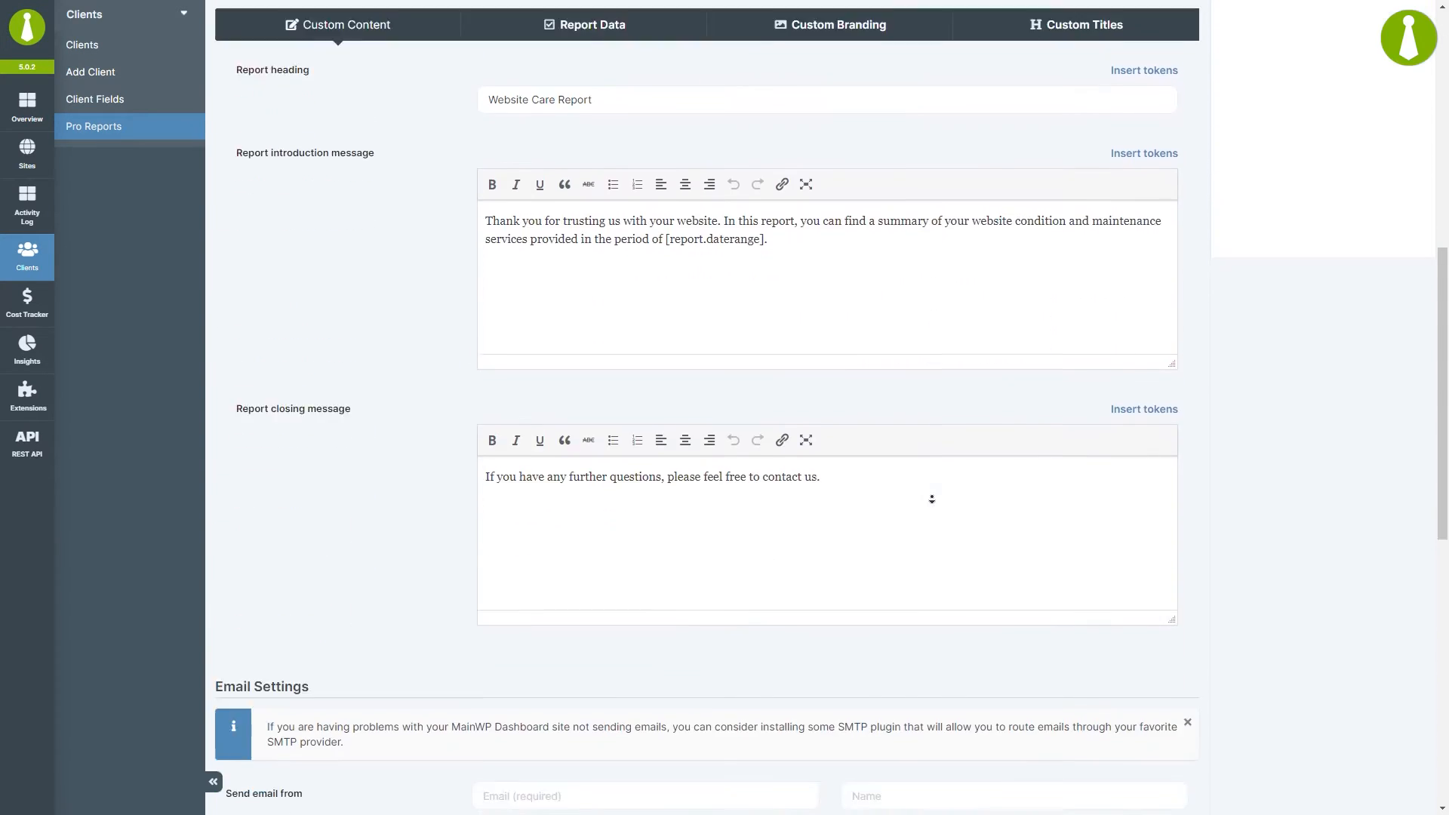
{"action": "scroll", "scroll_direction": "down", "scroll_amount": 3}
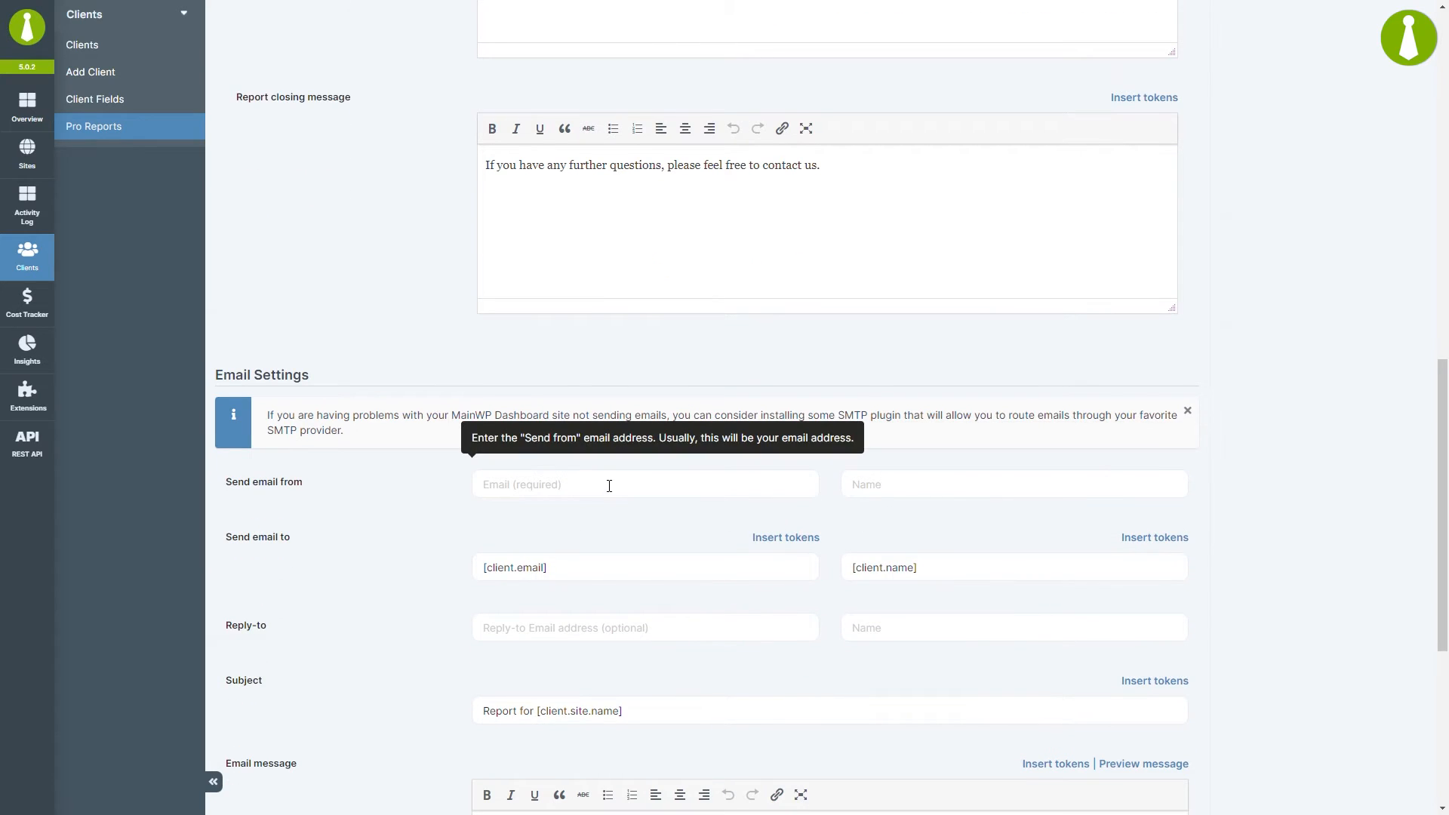
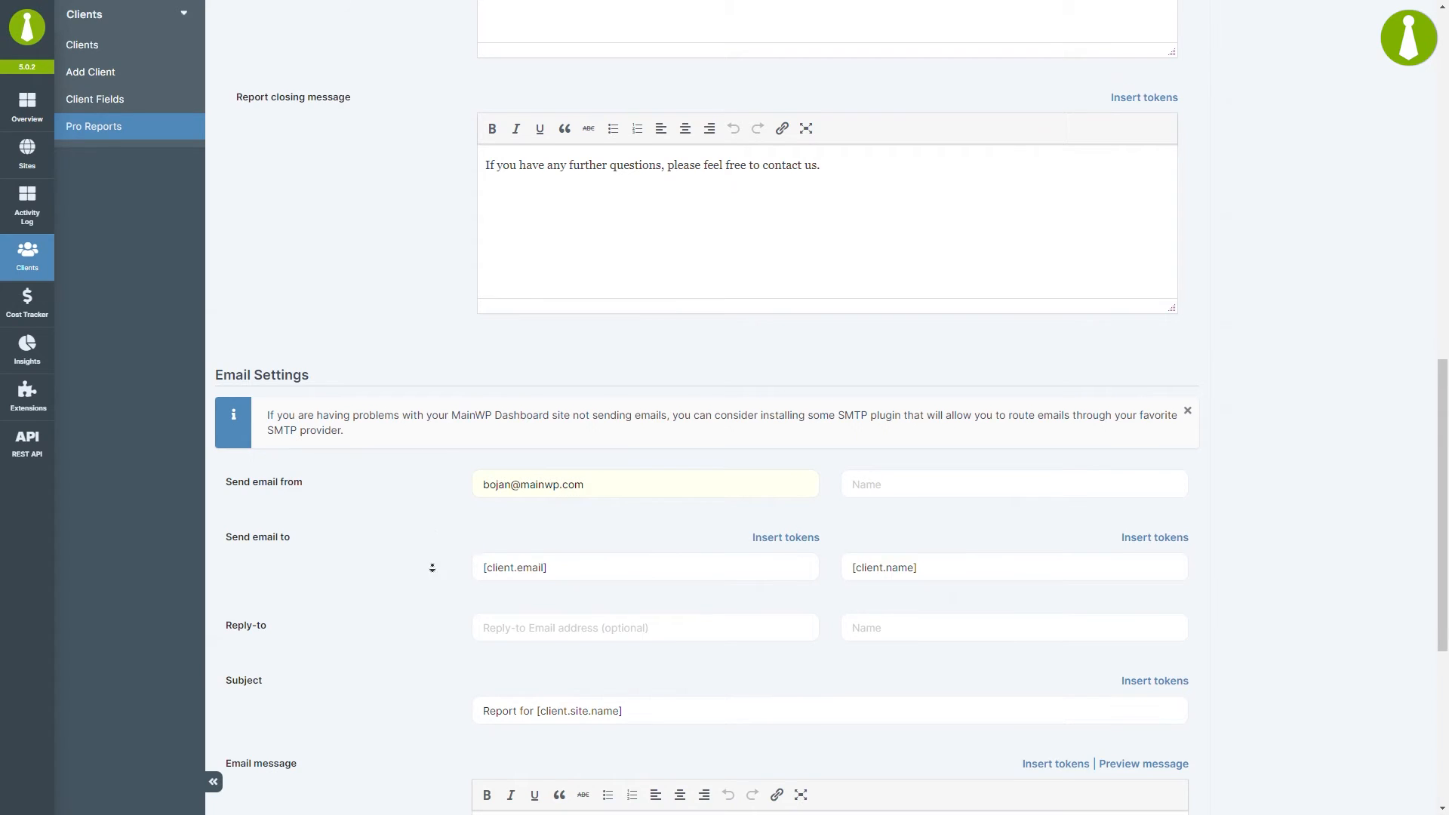
Add the custom email message and choose email-body.php as the report's email template
{"action": "scroll", "scroll_direction": "down", "scroll_amount": 3}
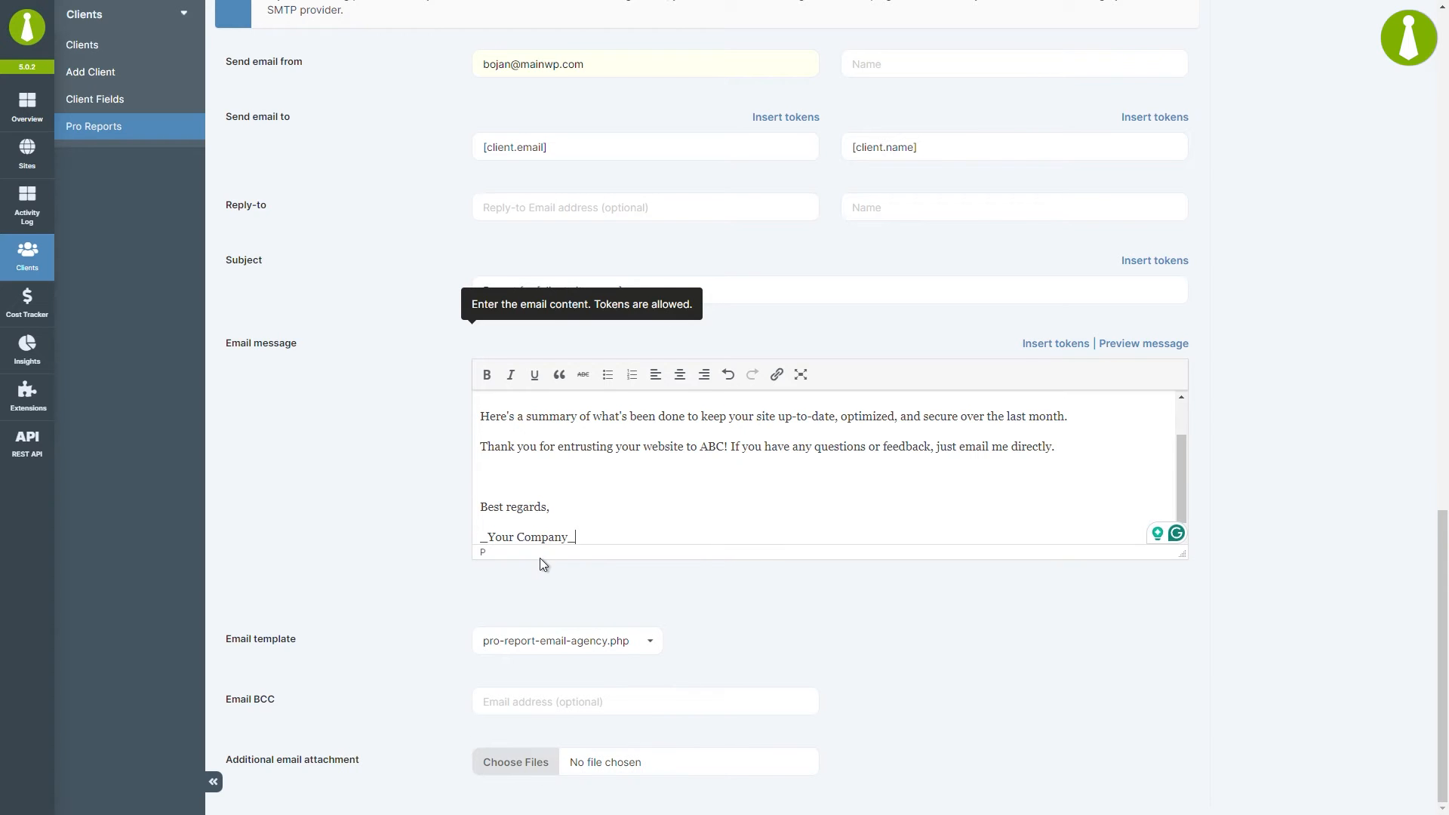
{"action": "scroll", "scroll_direction": "up", "scroll_amount": 3}
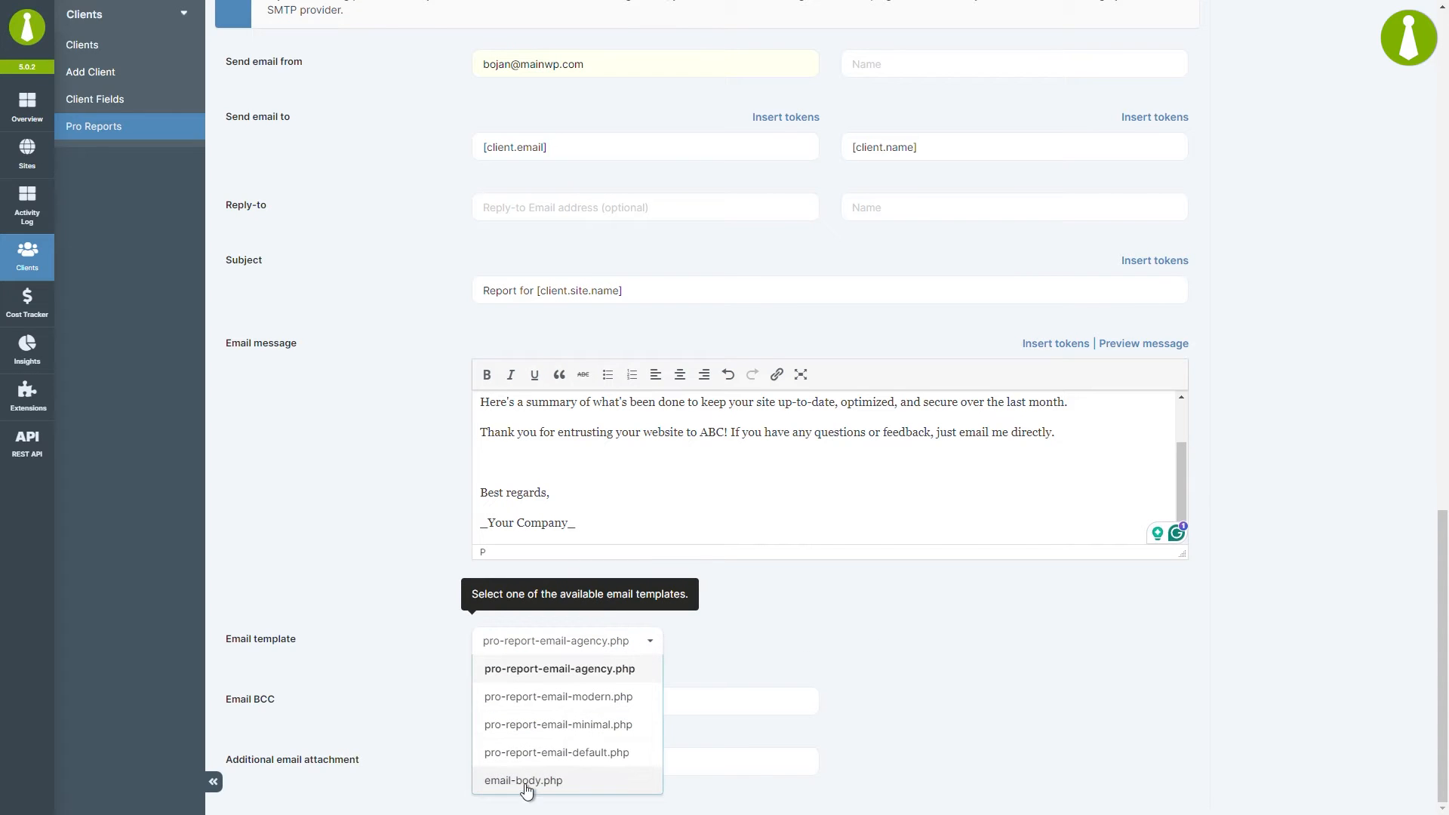
{"action": "left_click", "coordinate": [524, 781]}
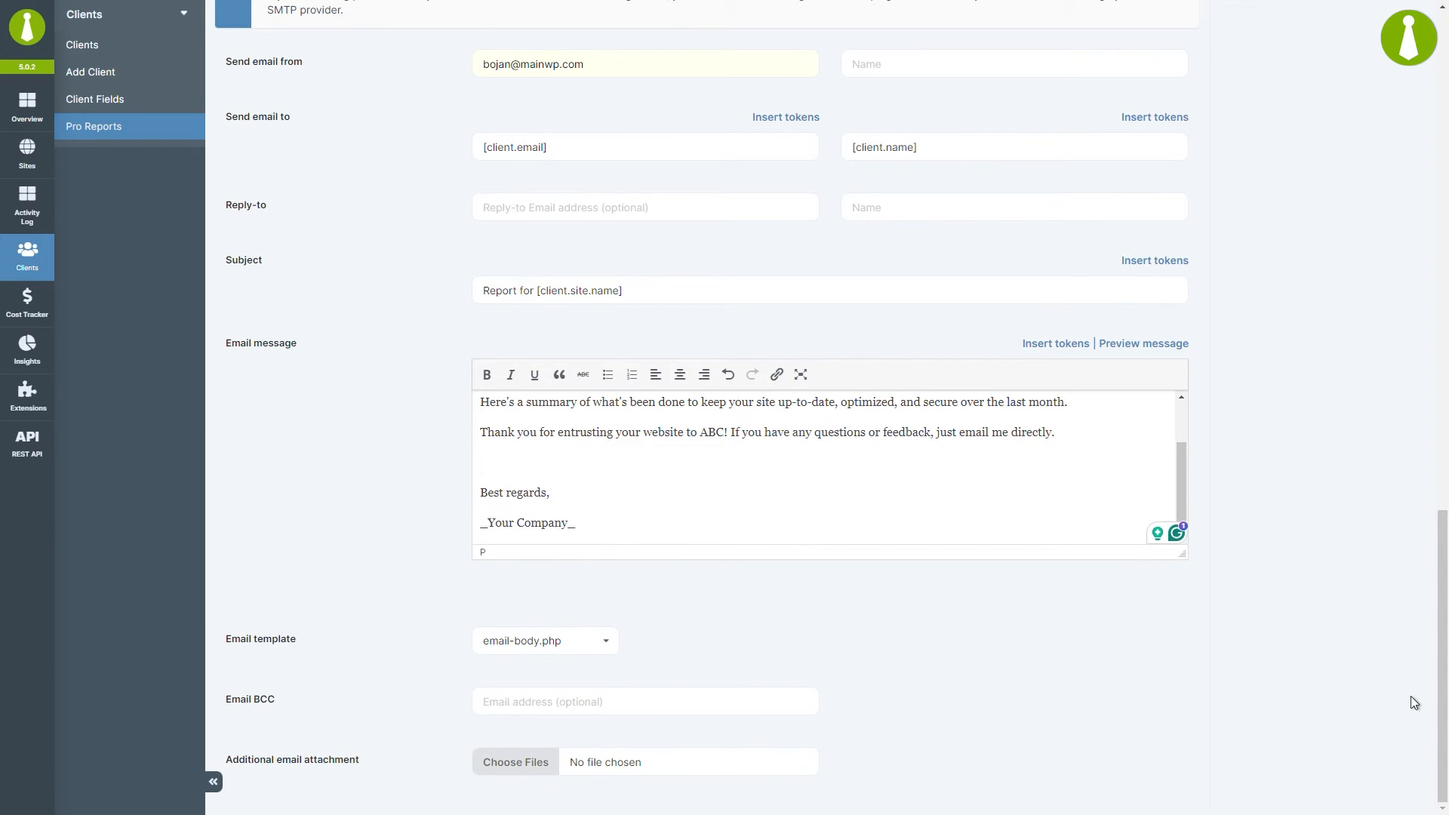
{"action": "scroll", "scroll_direction": "up", "scroll_amount": 3}
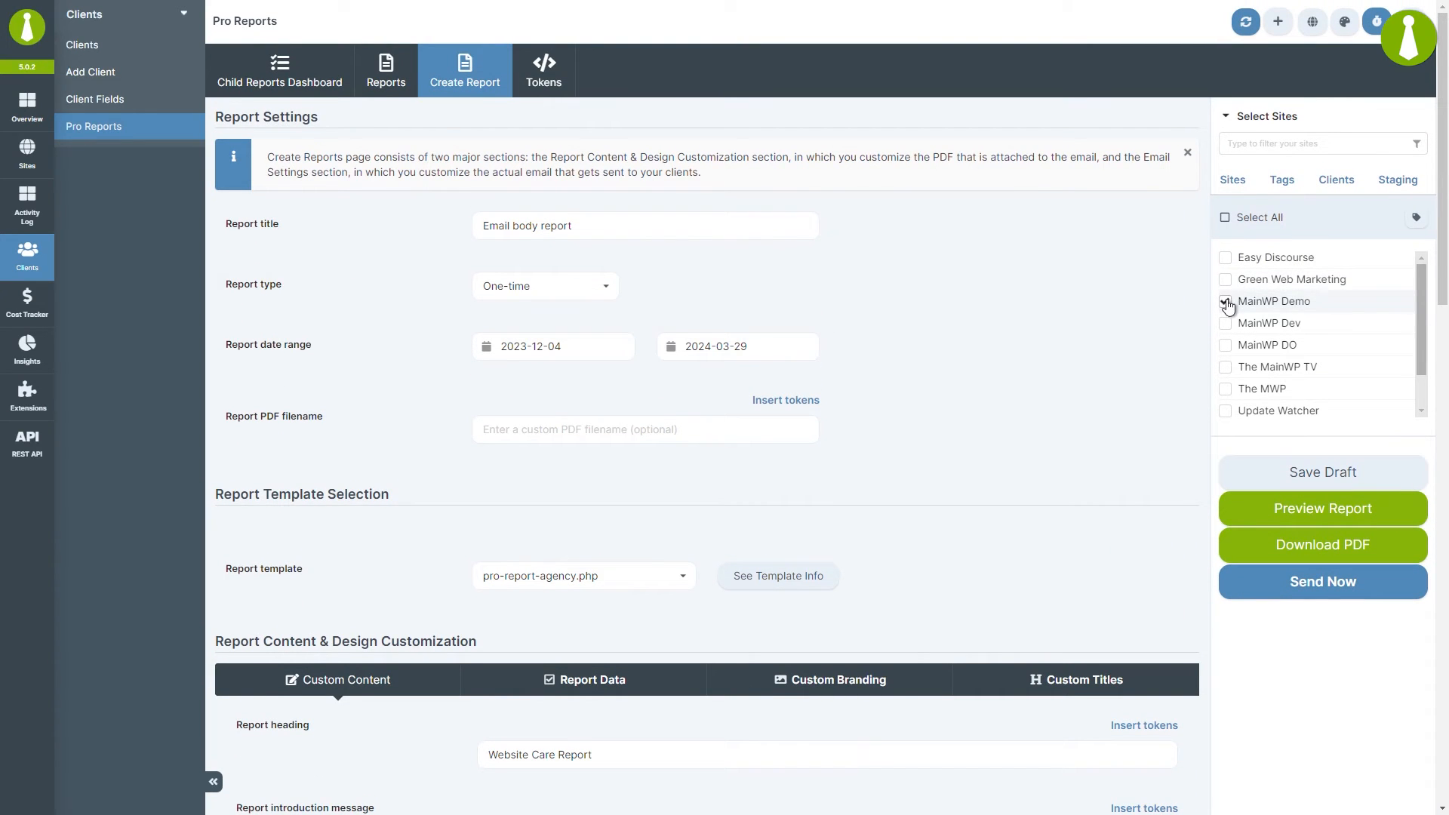
Send the report to MainWP Demo now, confirm, and review the received email with the message above the data
{"action": "left_click", "coordinate": [1226, 302]}
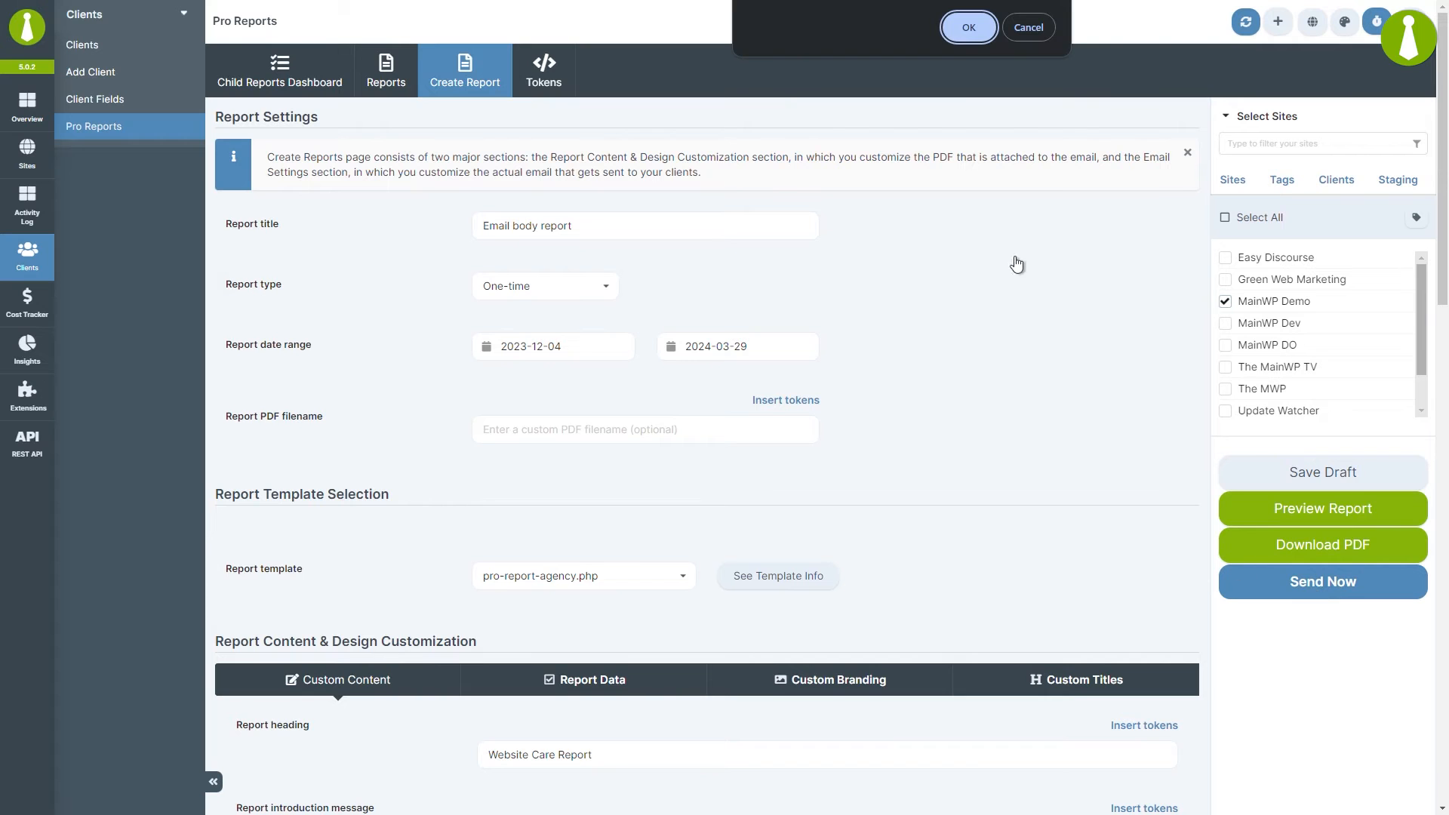
{"action": "left_click", "coordinate": [968, 27]}
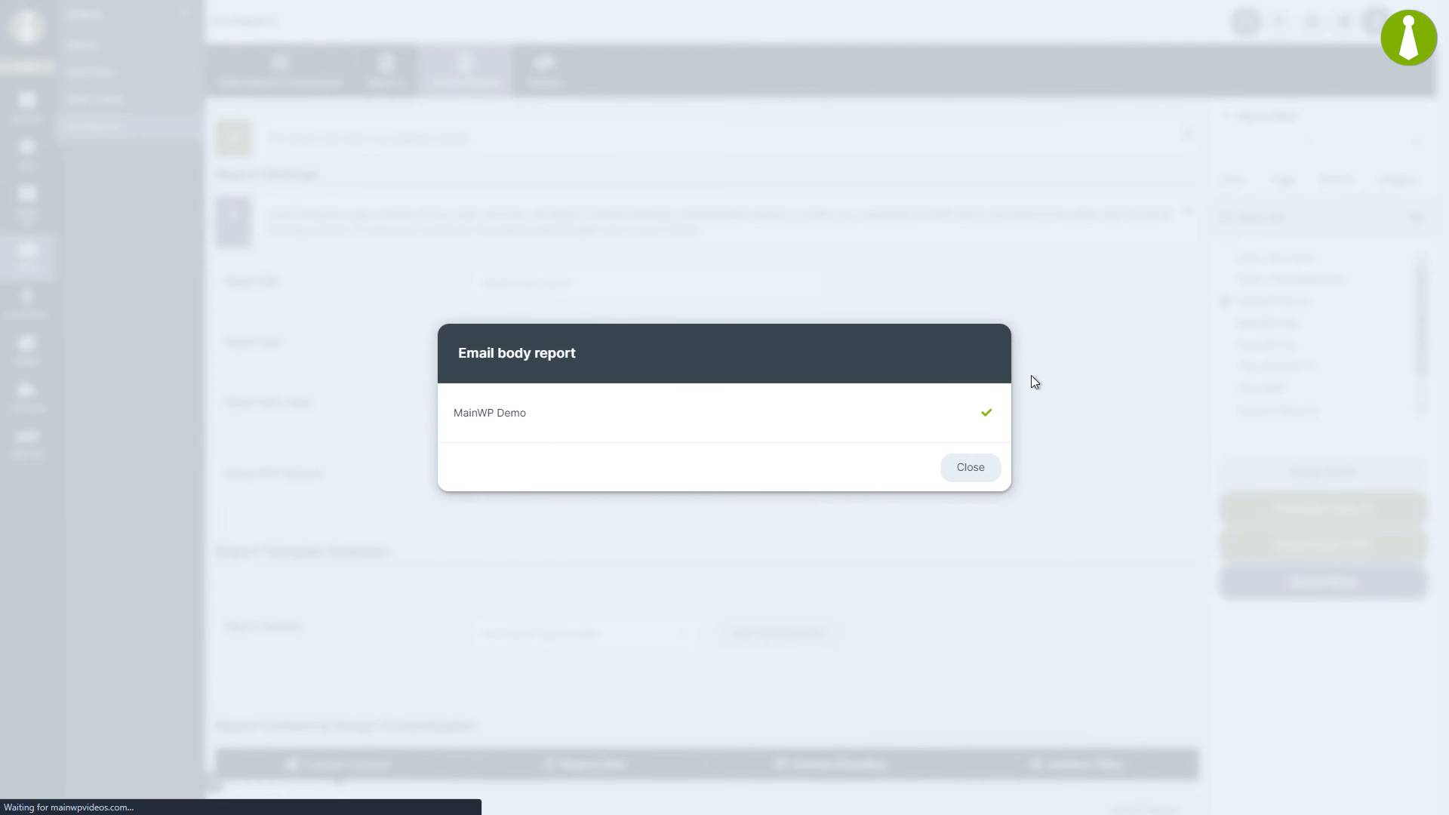
{"action": "left_click", "coordinate": [489, 414]}
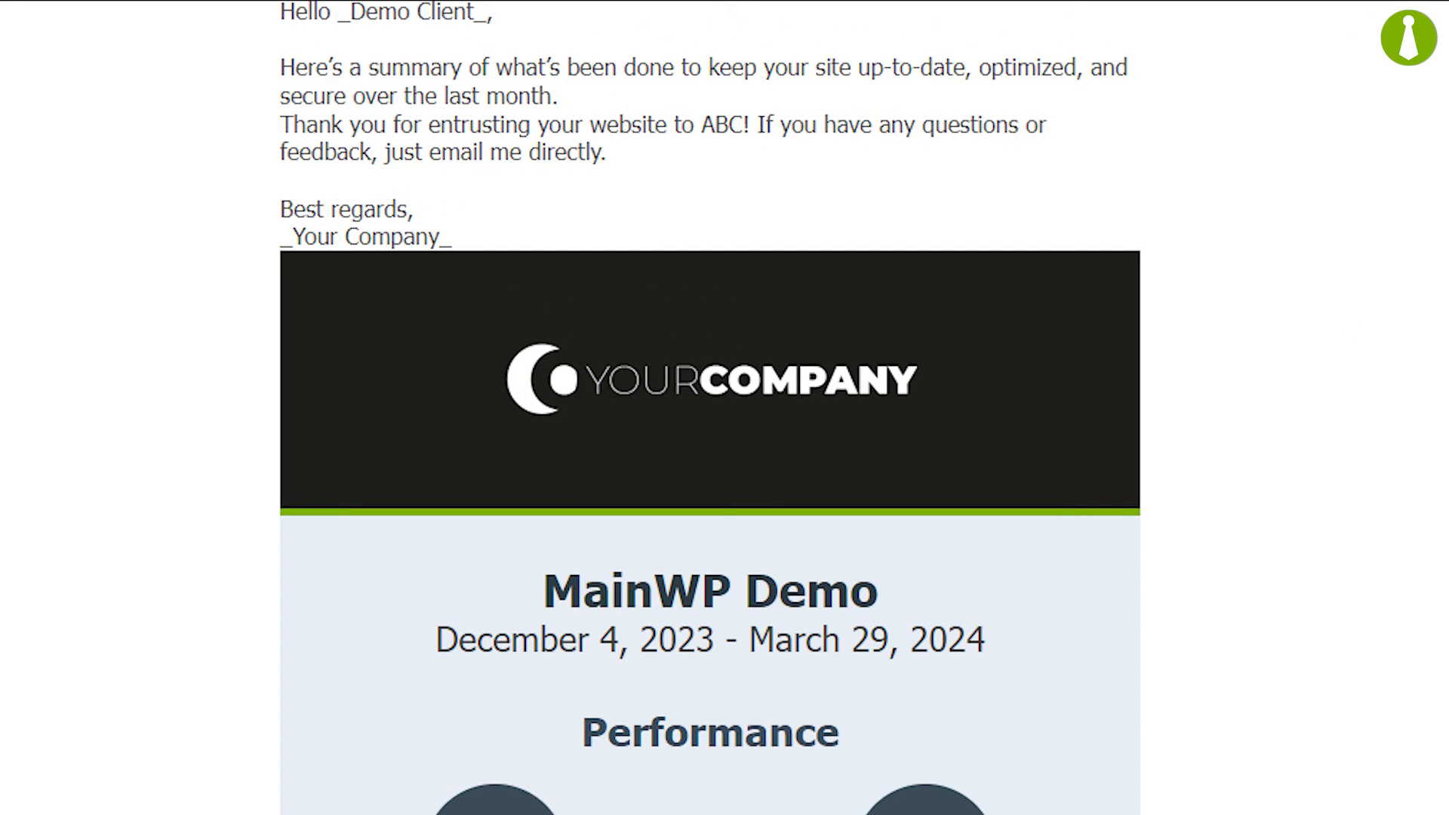
{"action": "scroll", "scroll_direction": "down", "scroll_amount": 3}
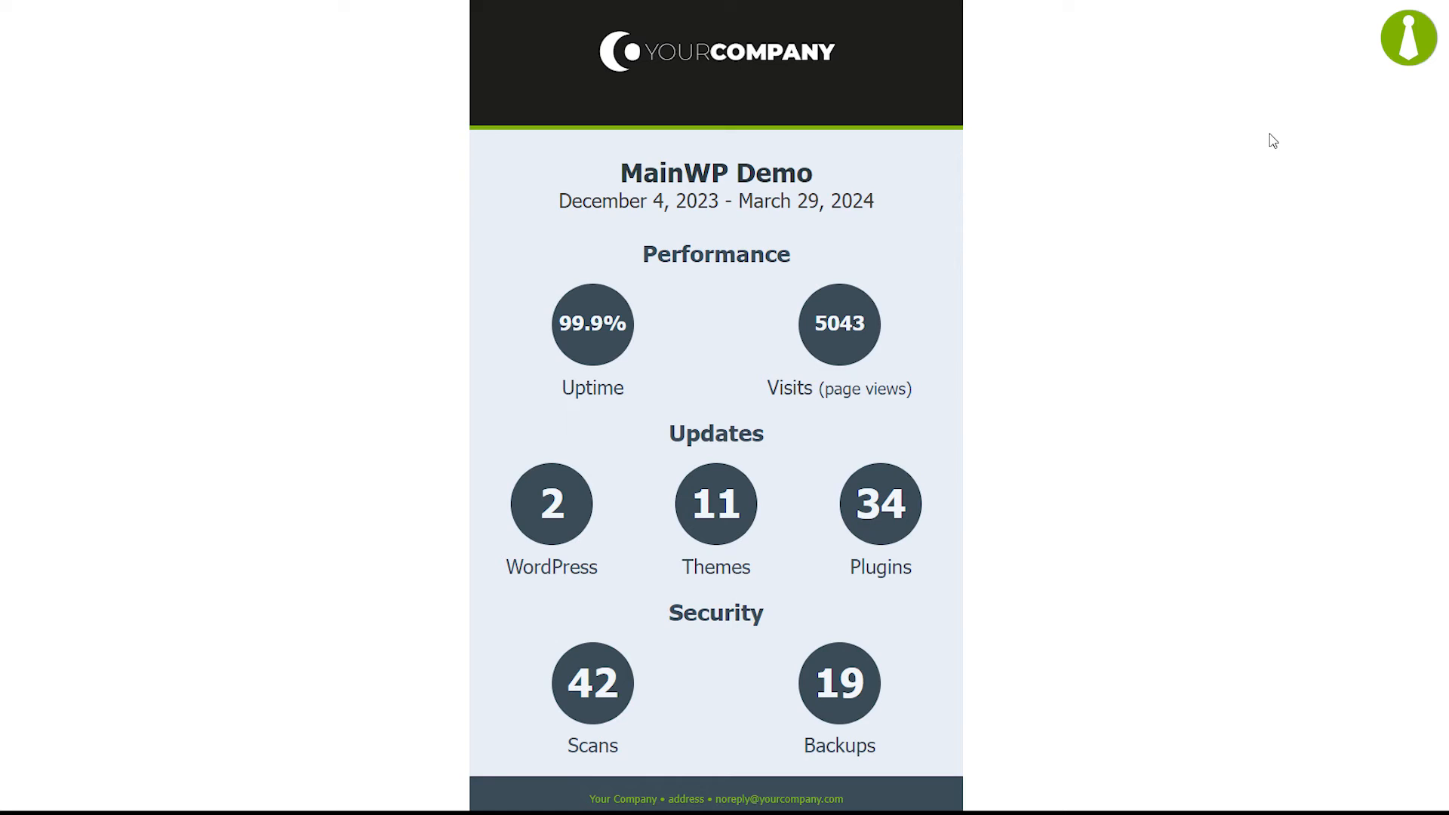